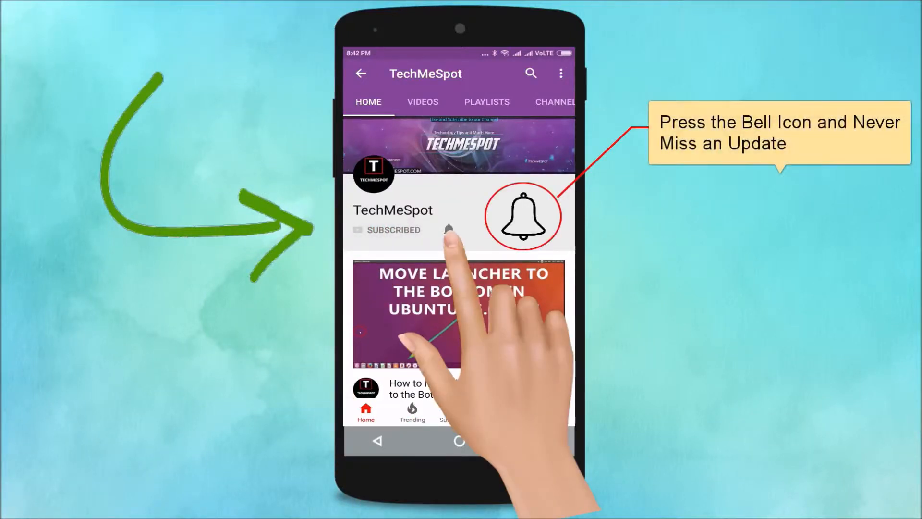
# Send a plain 'hello' in the WhatsApp conversation beneath the earlier 'hi', then return home.
pyautogui.click(448, 229)
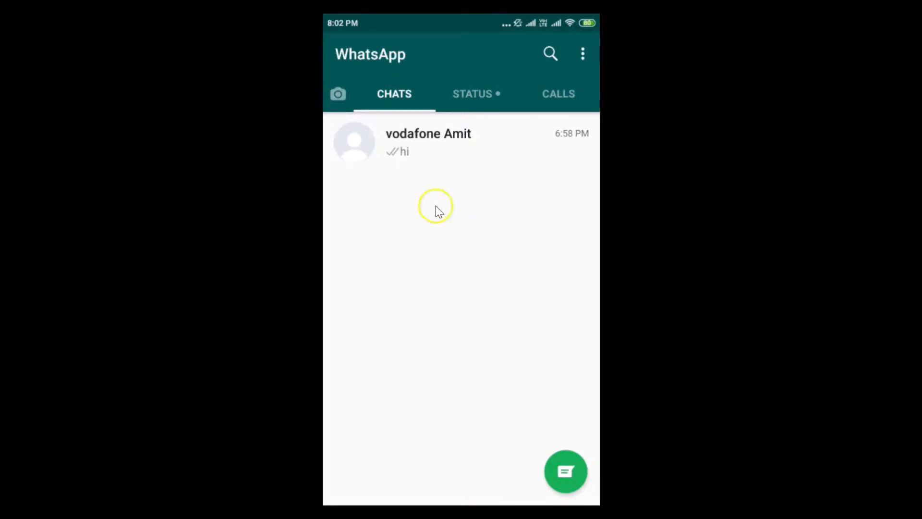
pyautogui.moveTo(482, 181)
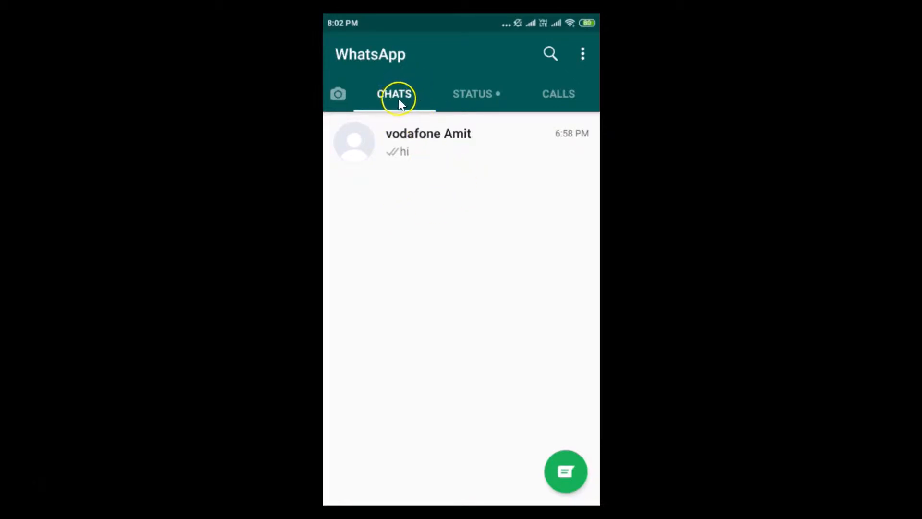
pyautogui.moveTo(440, 150)
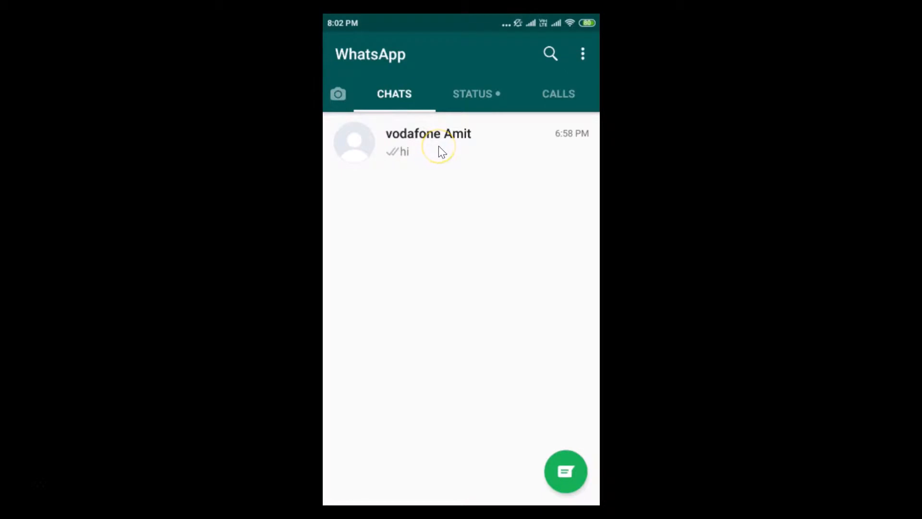
pyautogui.click(429, 141)
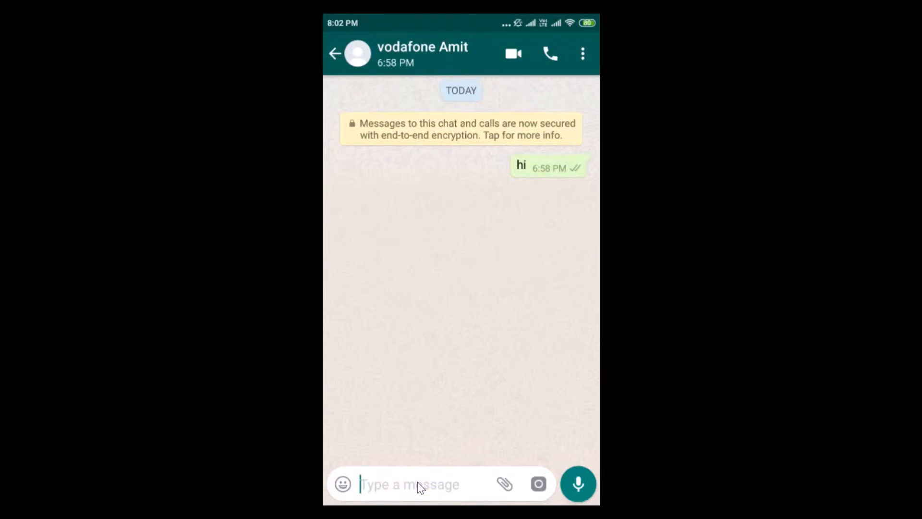
pyautogui.click(418, 484)
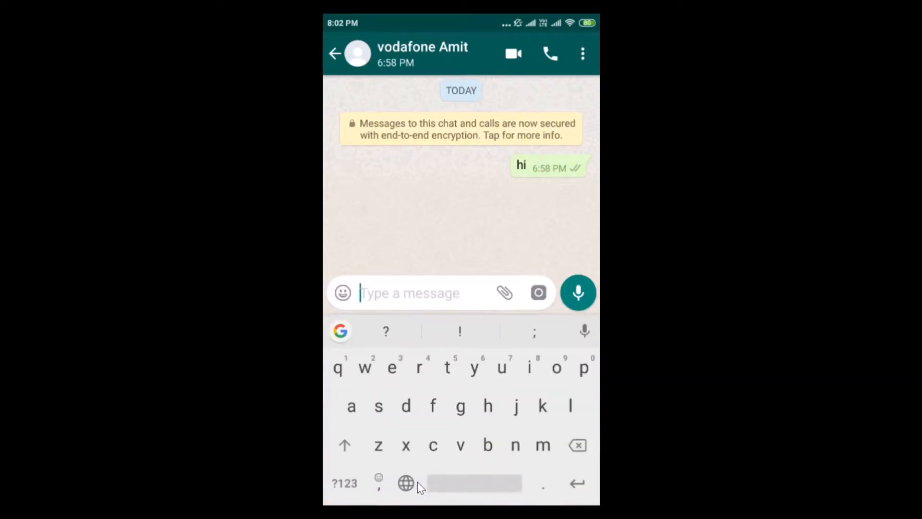
pyautogui.write('hello')
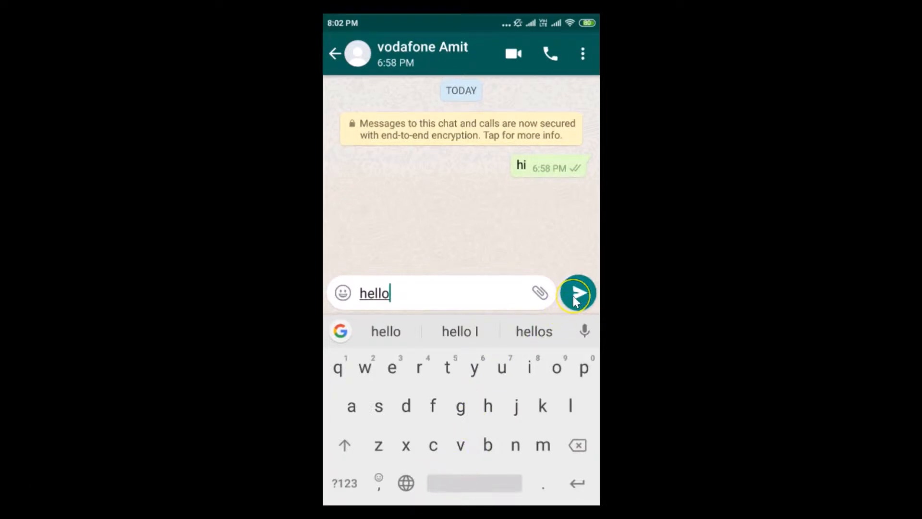
pyautogui.click(578, 293)
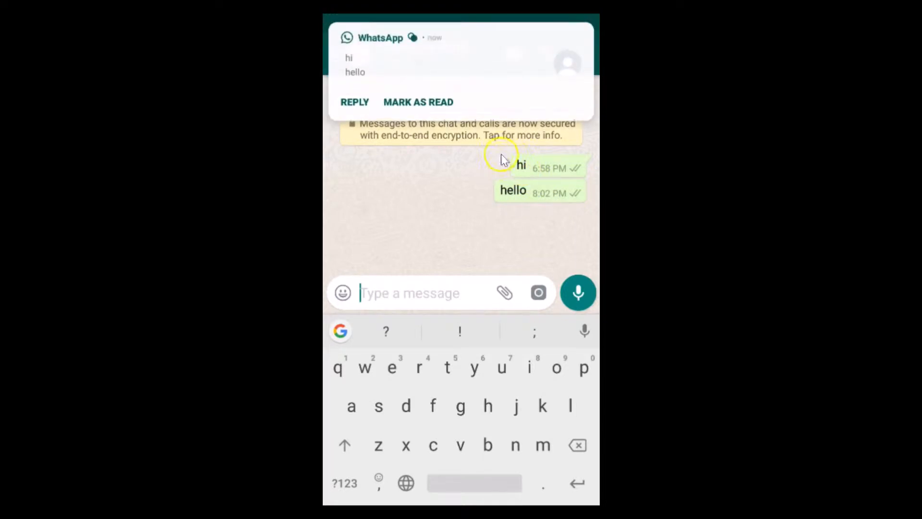
pyautogui.moveTo(529, 214)
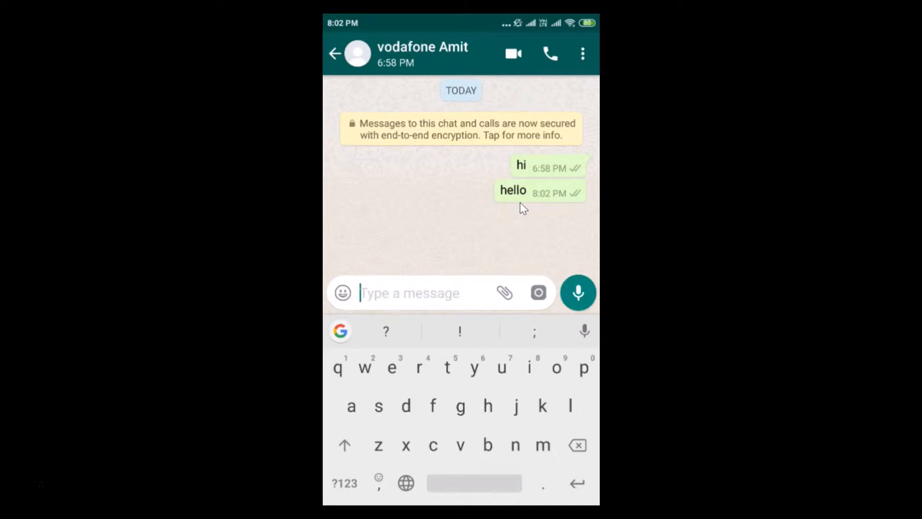
pyautogui.click(336, 54)
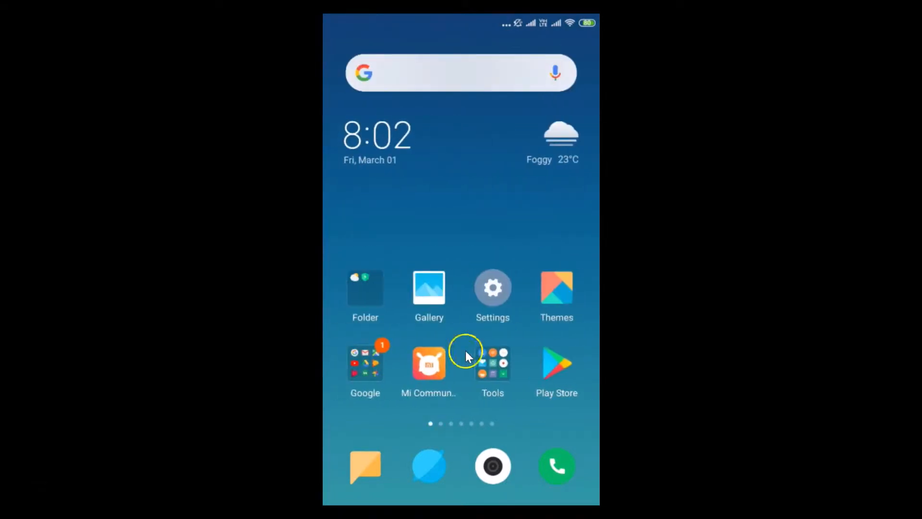
# Search the Play Store for 'fancy stylish fonts keyboard' from the recent searches.
pyautogui.click(556, 363)
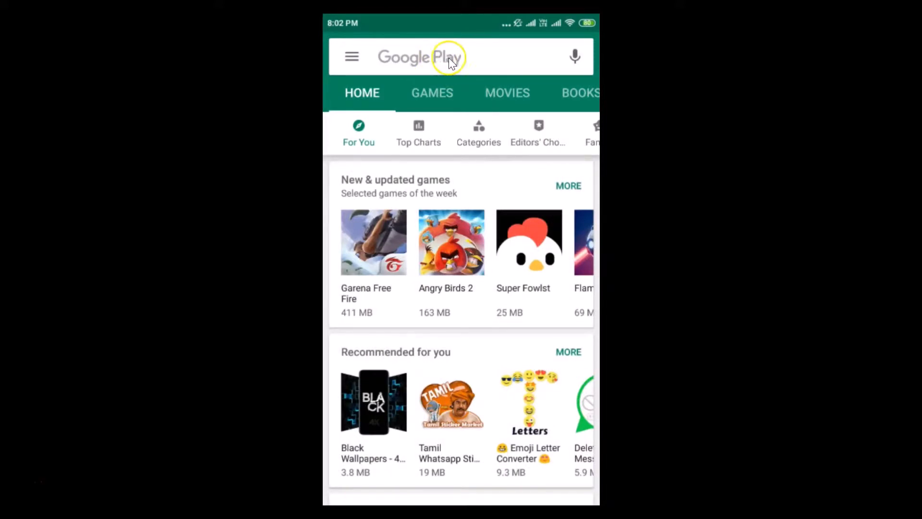
pyautogui.click(447, 57)
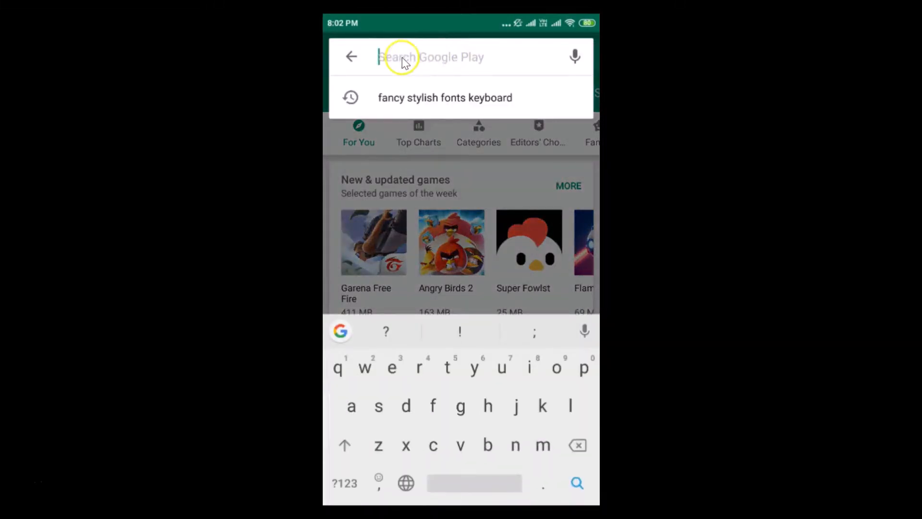
pyautogui.moveTo(398, 106)
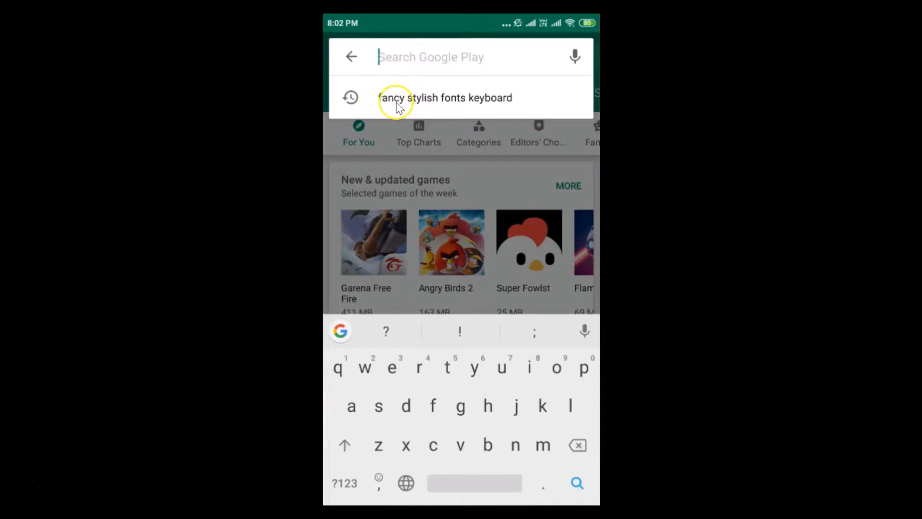
pyautogui.moveTo(483, 107)
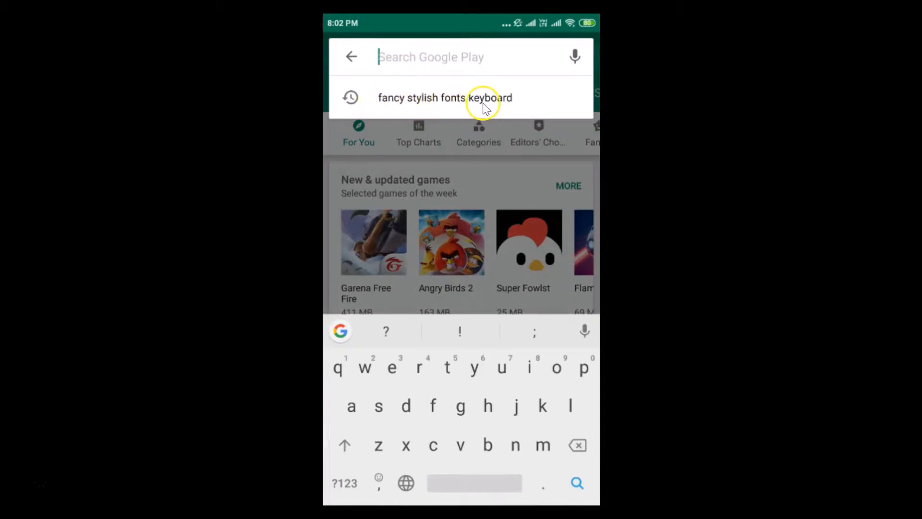
pyautogui.click(444, 98)
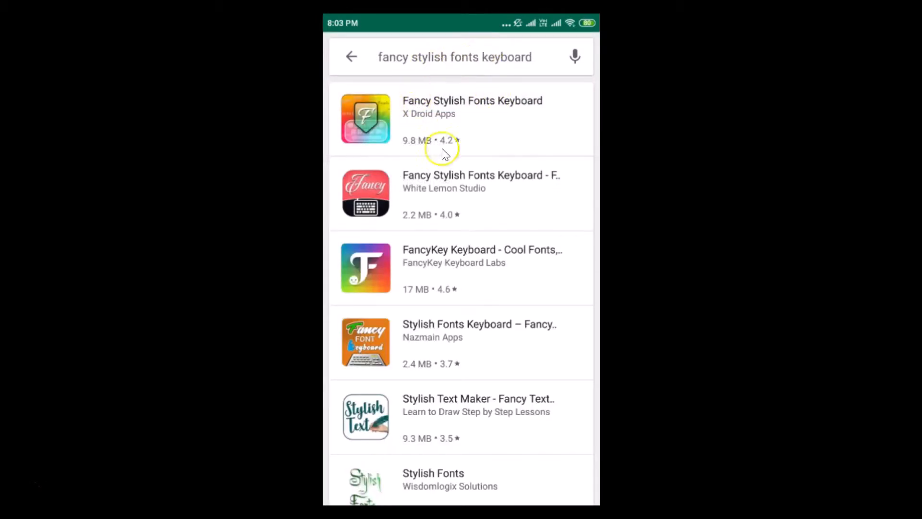
pyautogui.moveTo(425, 111)
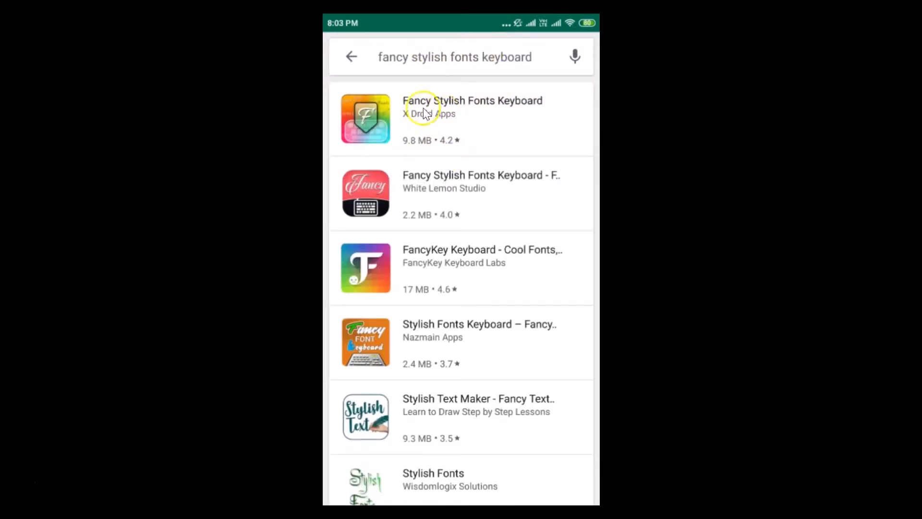
pyautogui.moveTo(525, 113)
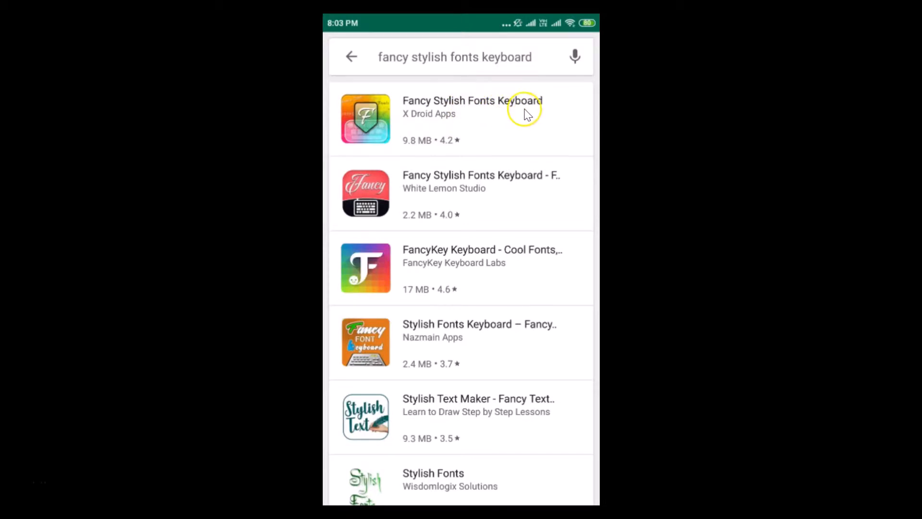
pyautogui.moveTo(449, 121)
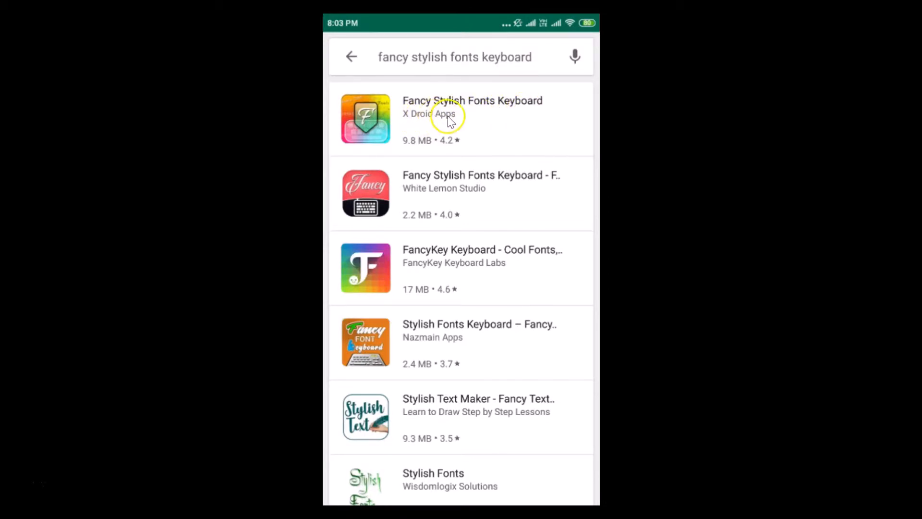
# Install the first Fancy Stylish Fonts Keyboard result from its store page.
pyautogui.click(472, 108)
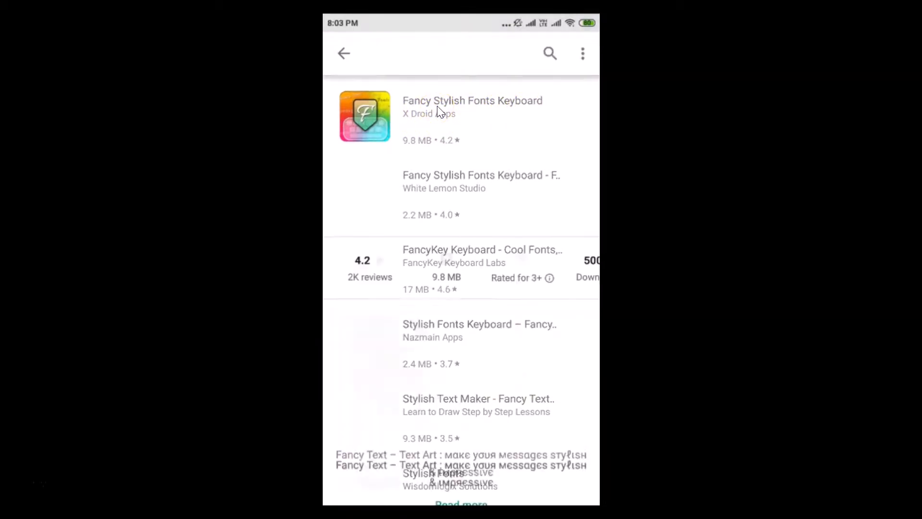
pyautogui.click(473, 114)
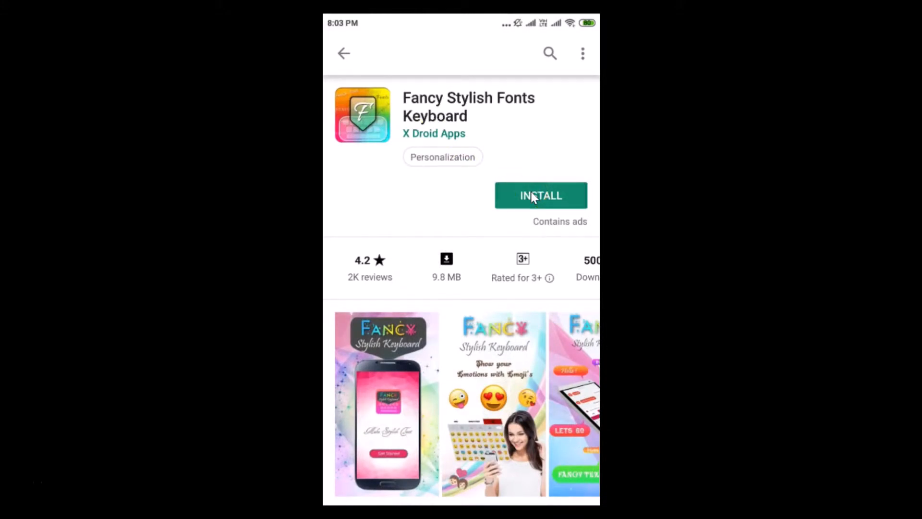
pyautogui.click(540, 195)
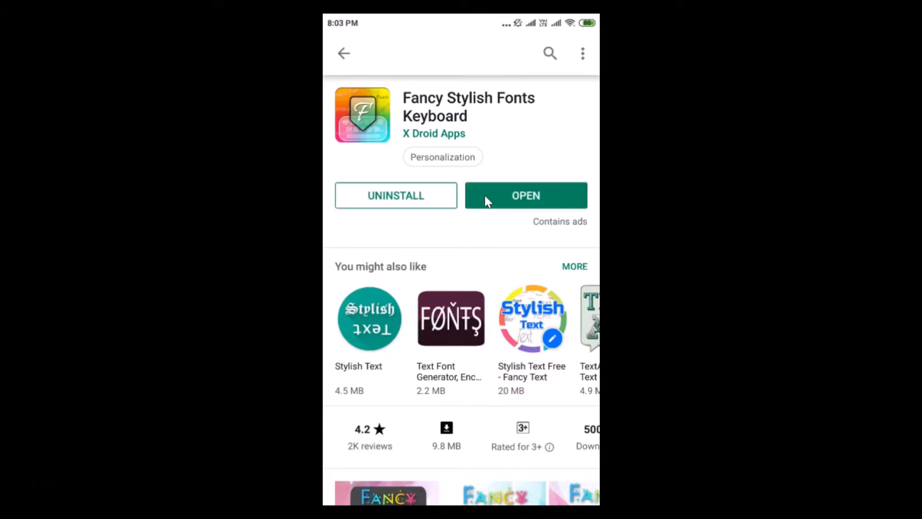
# Launch the newly installed FancyKeyboard app, triggering the MIUI security scan.
pyautogui.click(525, 195)
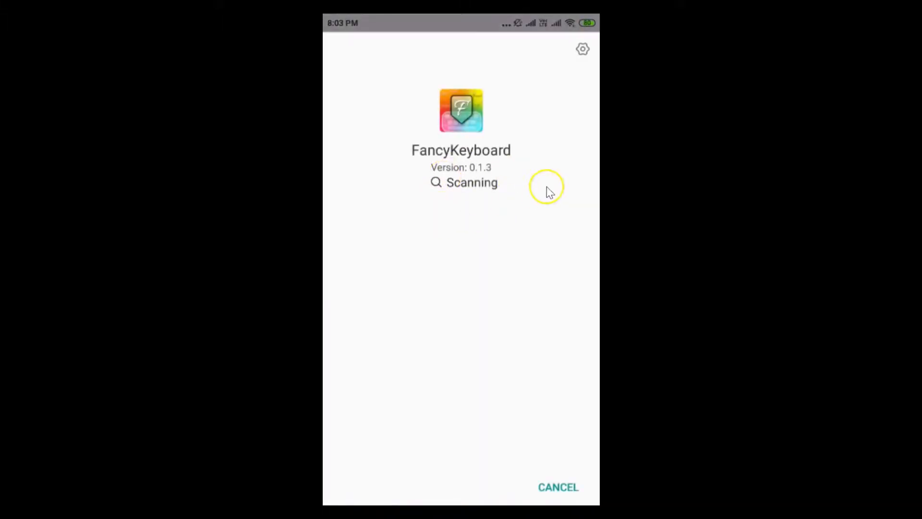
pyautogui.moveTo(463, 195)
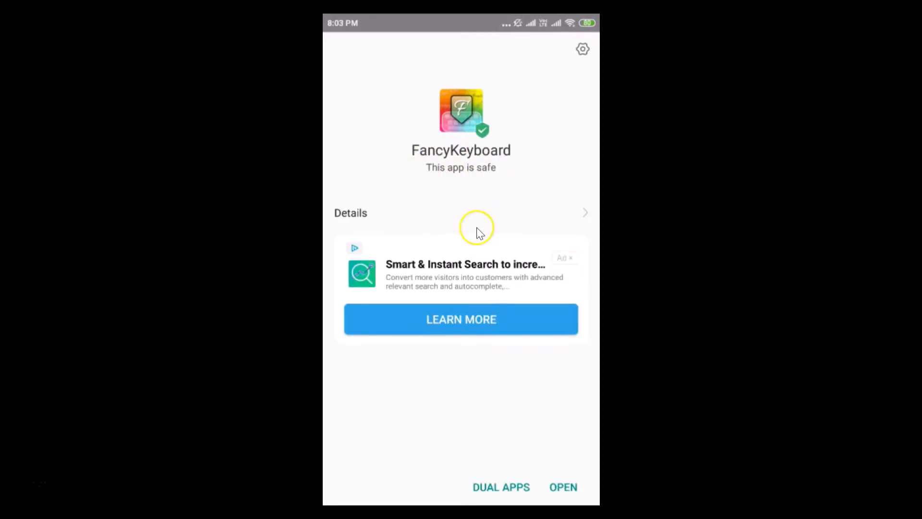
pyautogui.moveTo(497, 155)
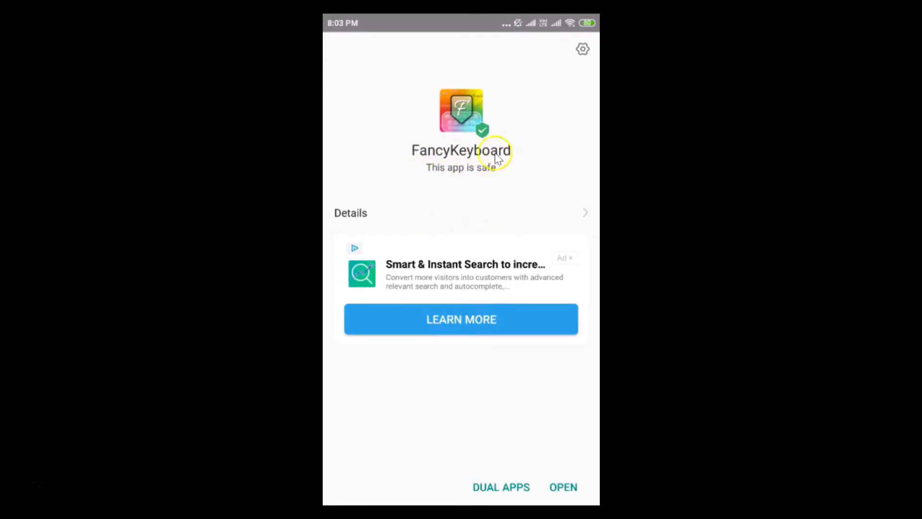
pyautogui.moveTo(461, 174)
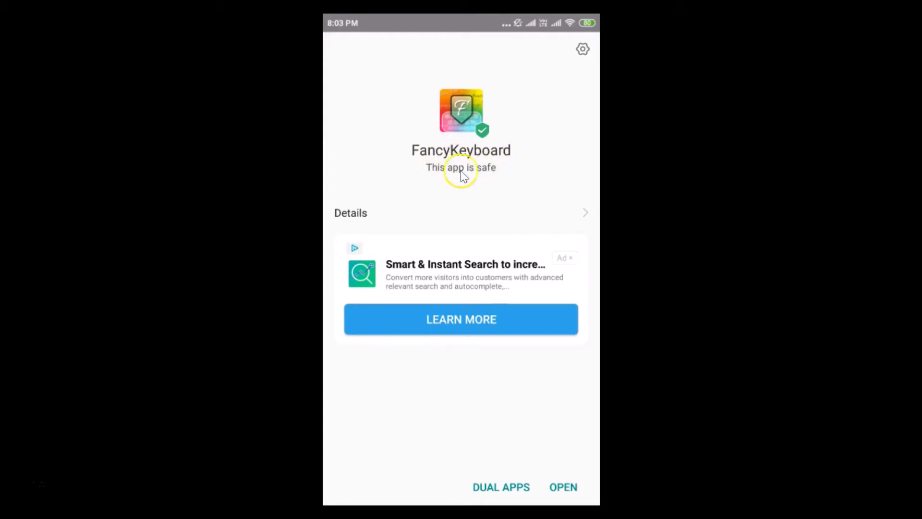
pyautogui.moveTo(561, 476)
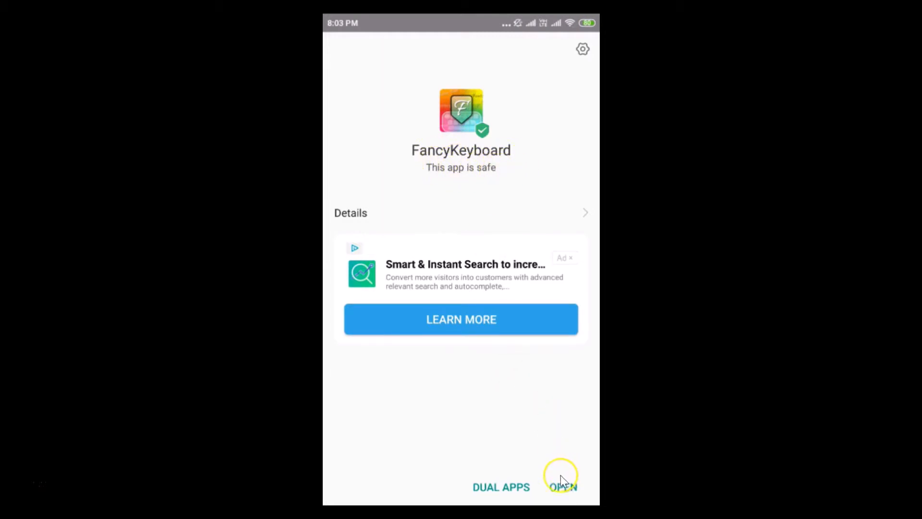
pyautogui.moveTo(563, 487)
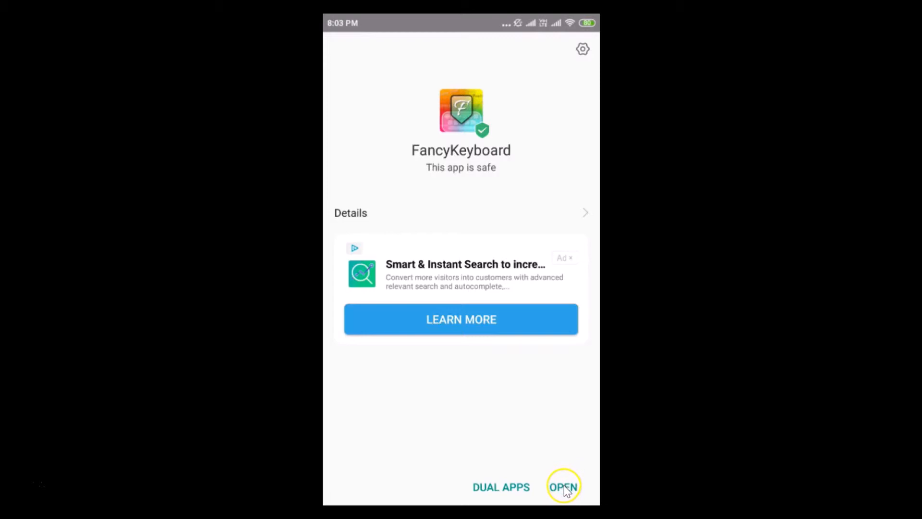
# Enable Fancy Font Keyboard as an input method and accept the data-recording warning.
pyautogui.click(564, 486)
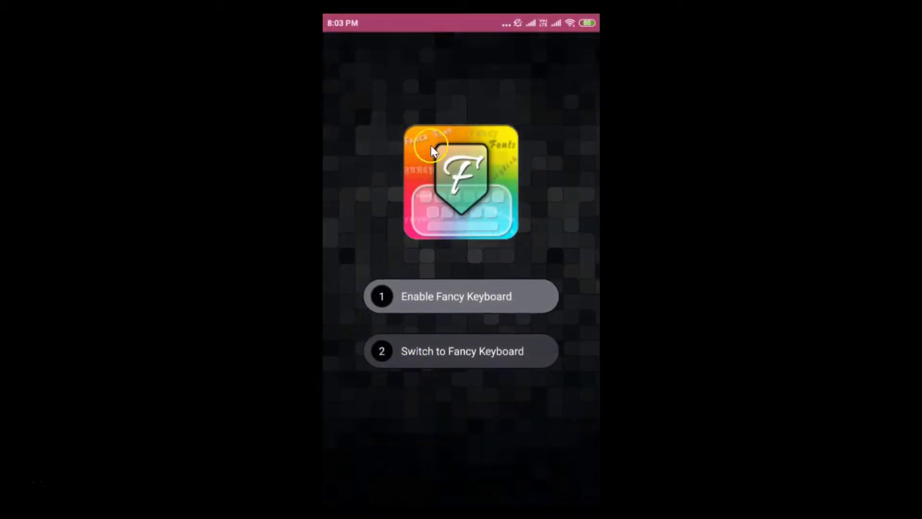
pyautogui.moveTo(426, 303)
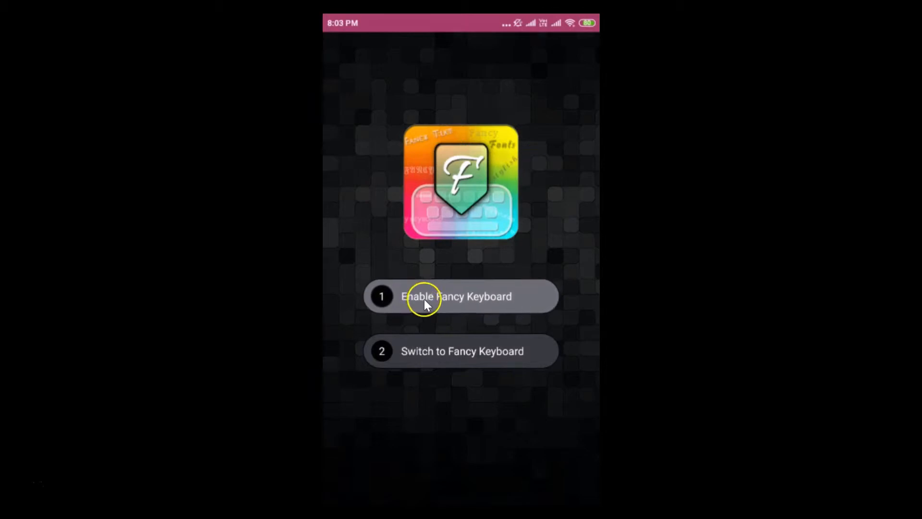
pyautogui.moveTo(493, 301)
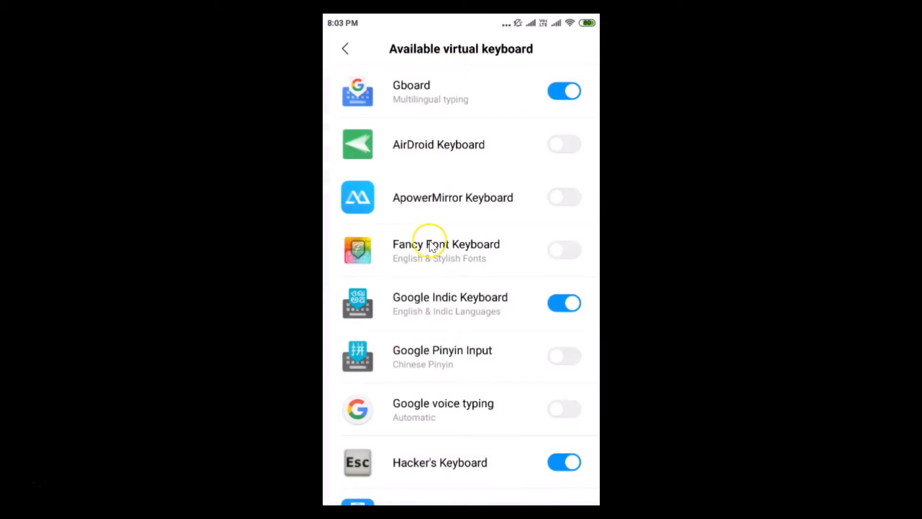
pyautogui.moveTo(465, 250)
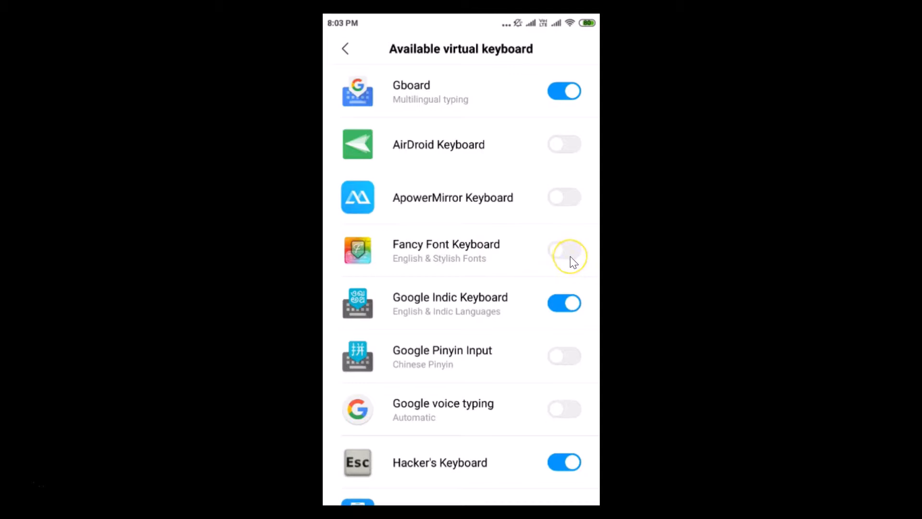
pyautogui.click(564, 249)
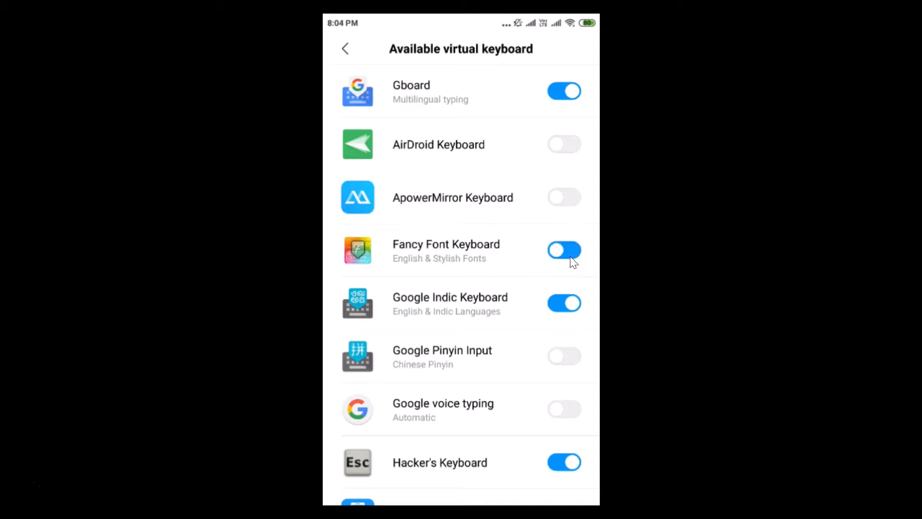
pyautogui.click(564, 250)
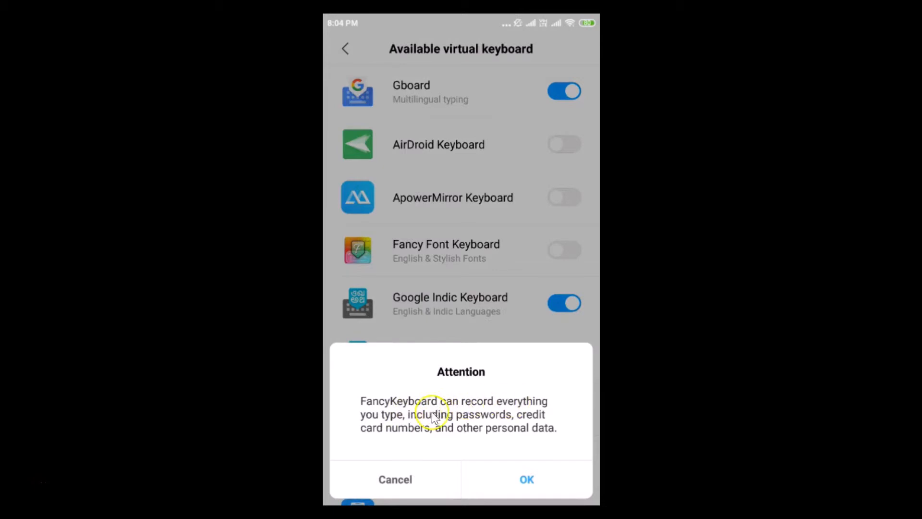
pyautogui.moveTo(407, 427)
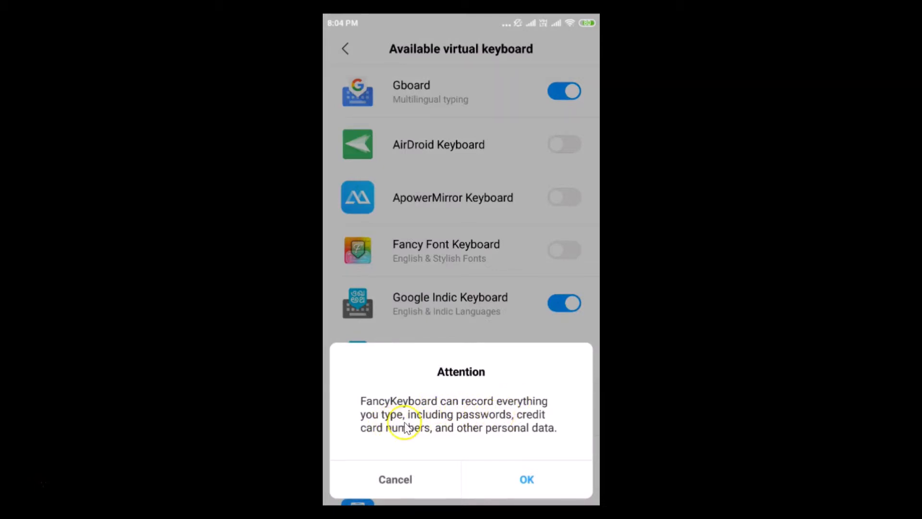
pyautogui.moveTo(513, 426)
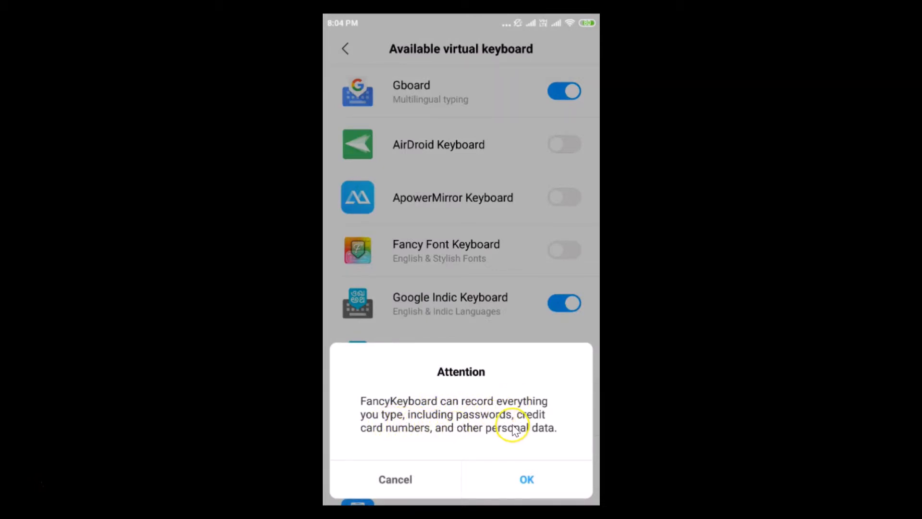
pyautogui.moveTo(528, 461)
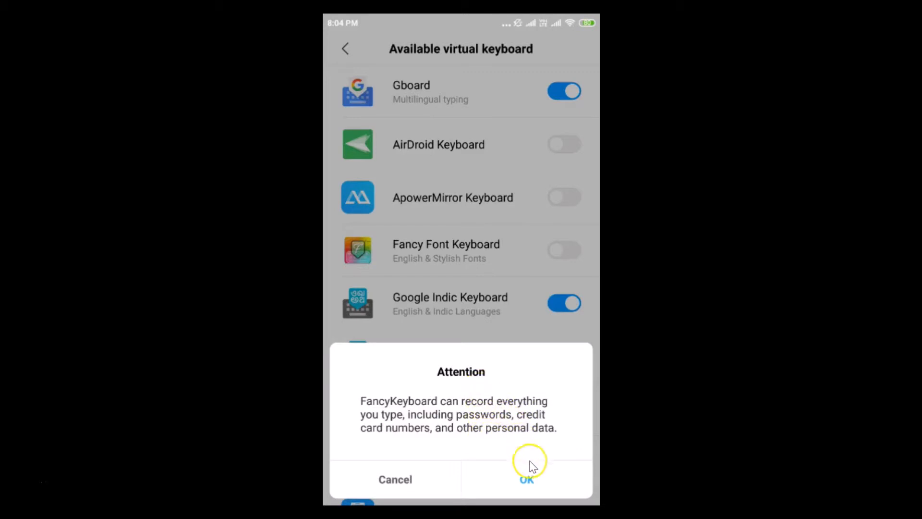
pyautogui.click(525, 479)
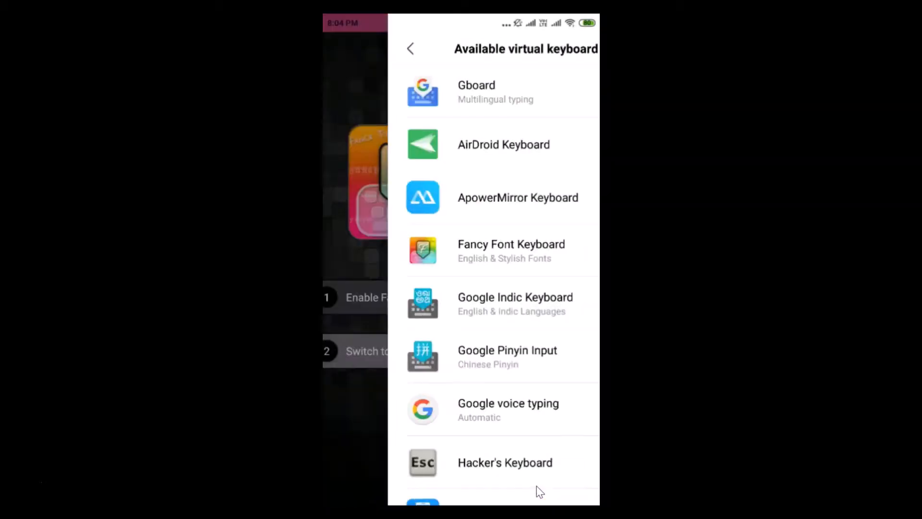
# Bring up the keyboard chooser to switch the active keyboard to Fancy Keyboard.
pyautogui.click(410, 48)
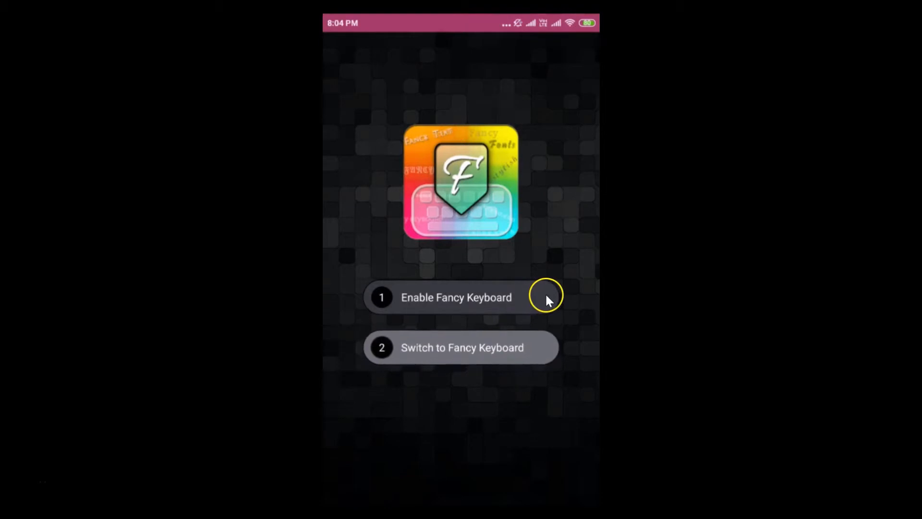
pyautogui.moveTo(462, 356)
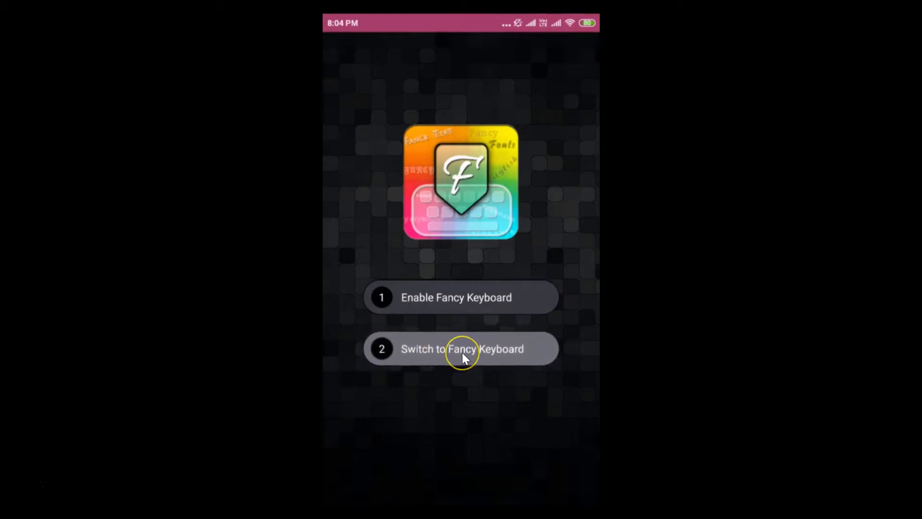
pyautogui.click(460, 348)
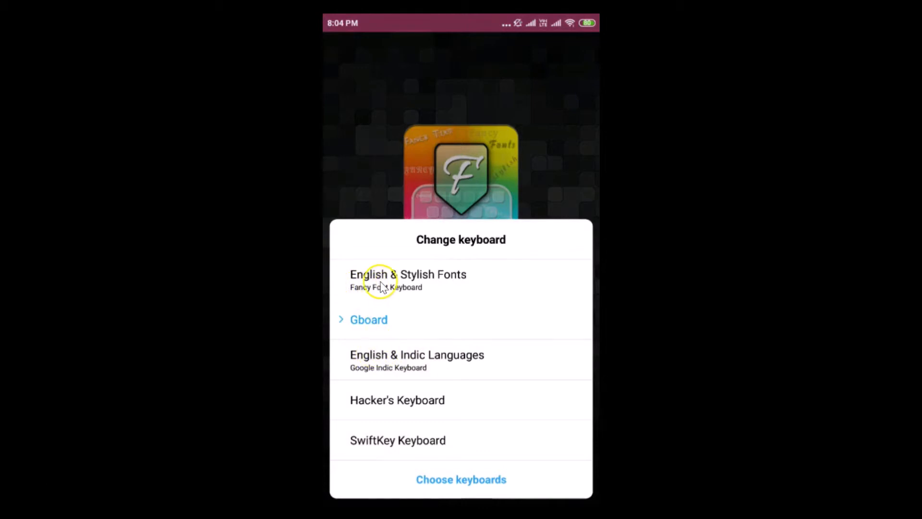
pyautogui.moveTo(374, 295)
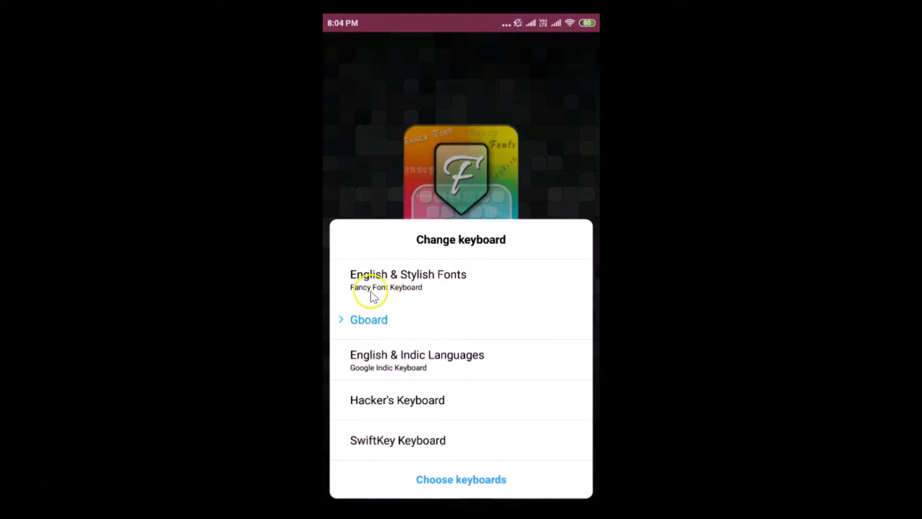
pyautogui.moveTo(405, 293)
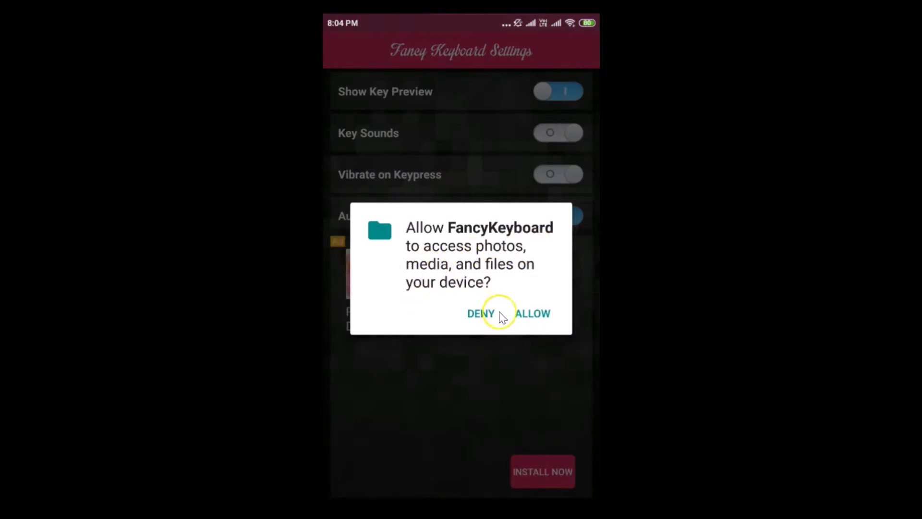
# Answer the file-access permission request and leave Fancy Keyboard for the home screen.
pyautogui.click(480, 313)
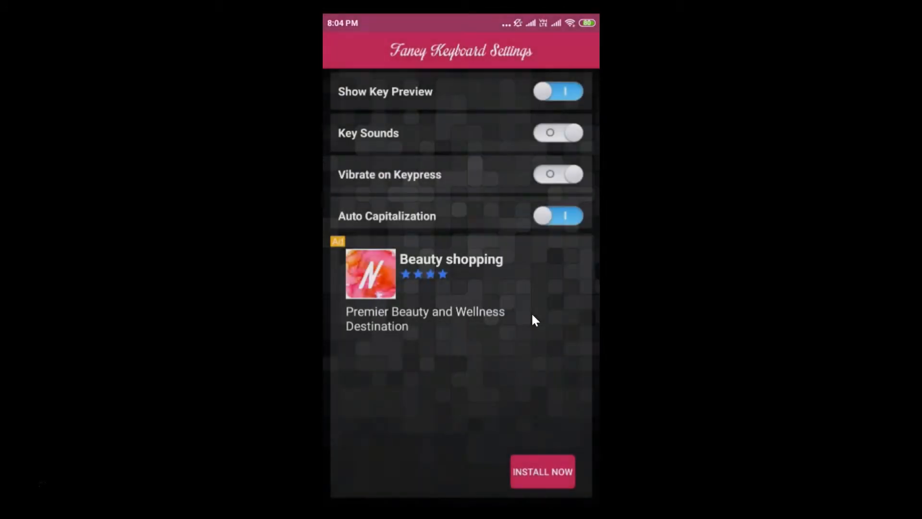
pyautogui.moveTo(431, 130)
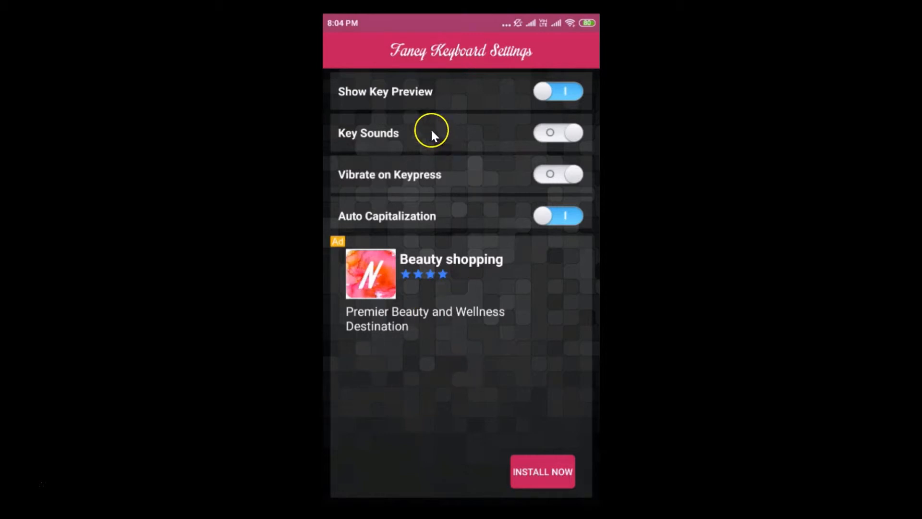
pyautogui.moveTo(441, 128)
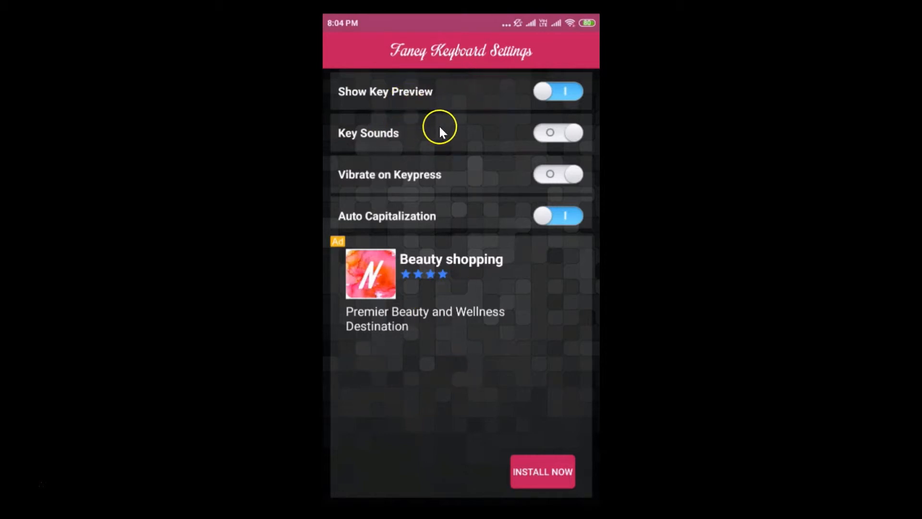
pyautogui.moveTo(398, 218)
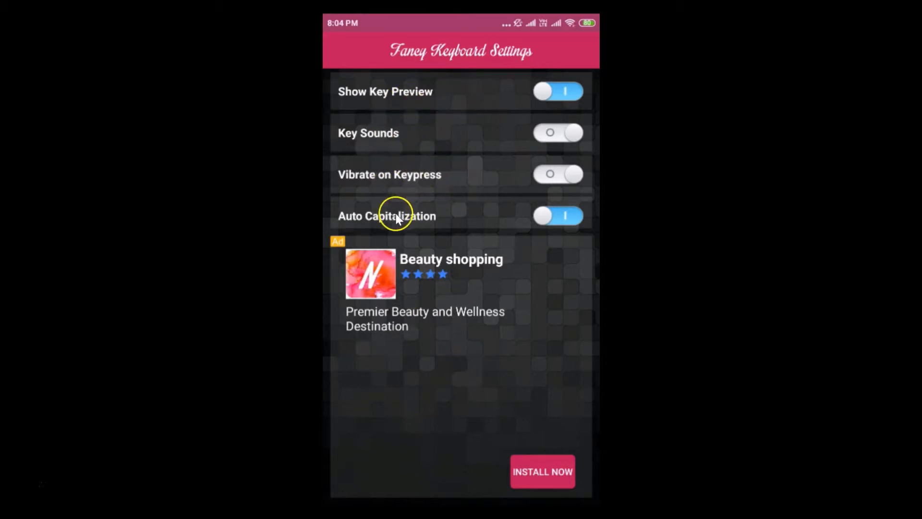
pyautogui.moveTo(491, 332)
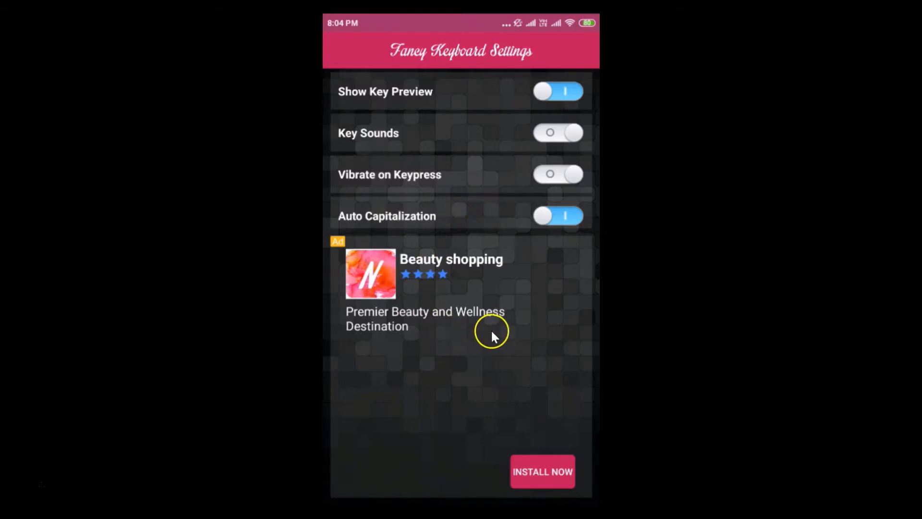
pyautogui.moveTo(476, 387)
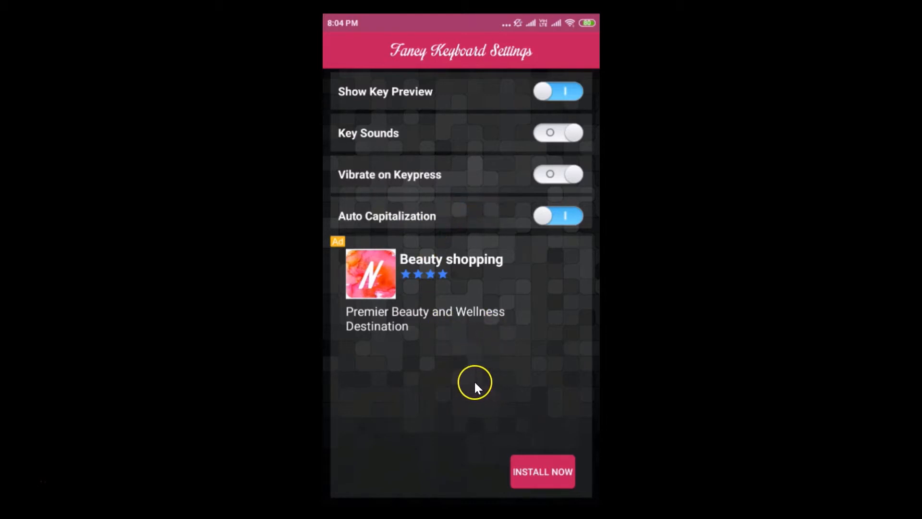
pyautogui.moveTo(435, 377)
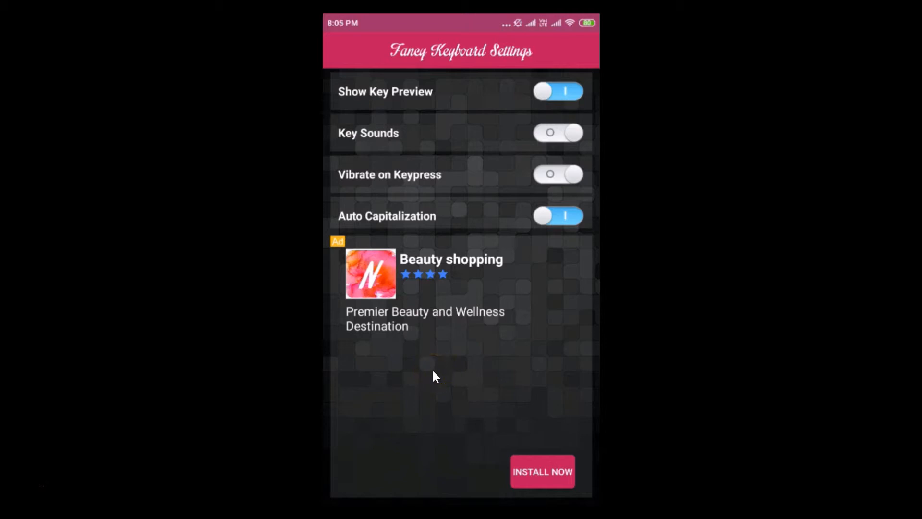
pyautogui.moveTo(440, 372)
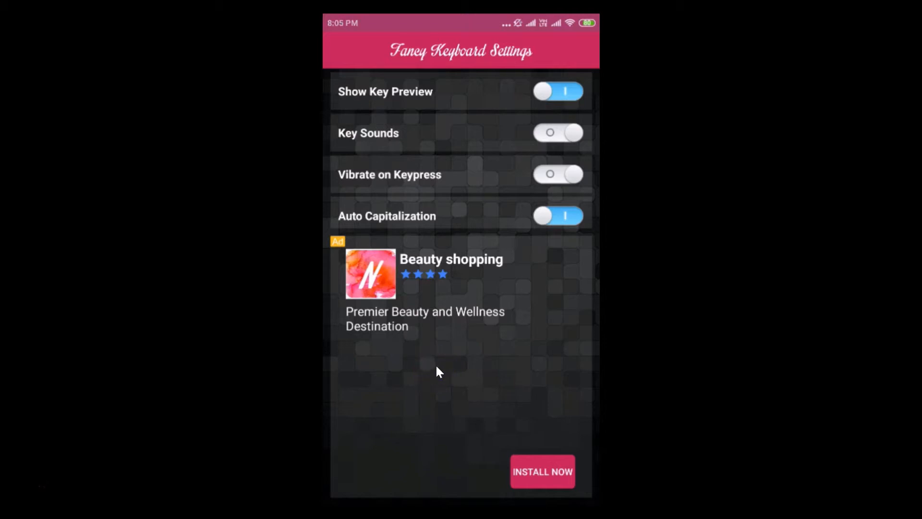
pyautogui.press('home')
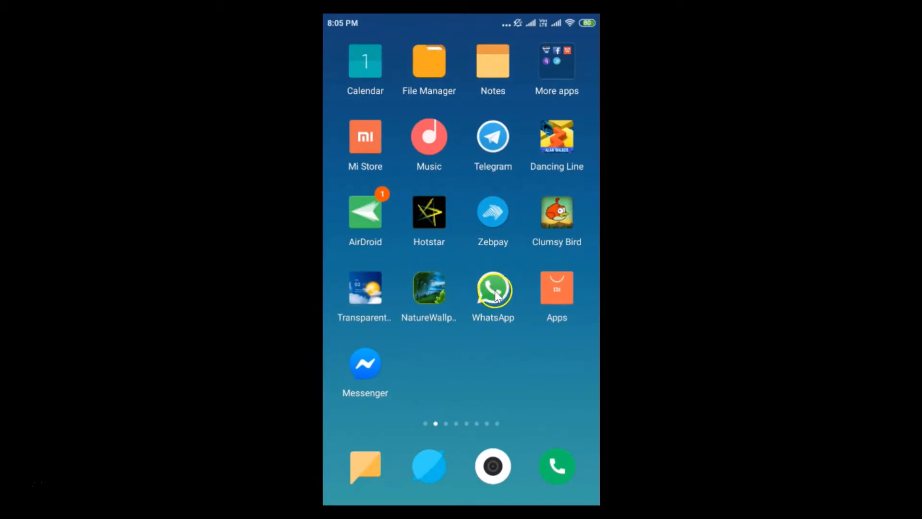
# Reopen the WhatsApp conversation with 'hi' and 'hello' ready for typing.
pyautogui.click(493, 288)
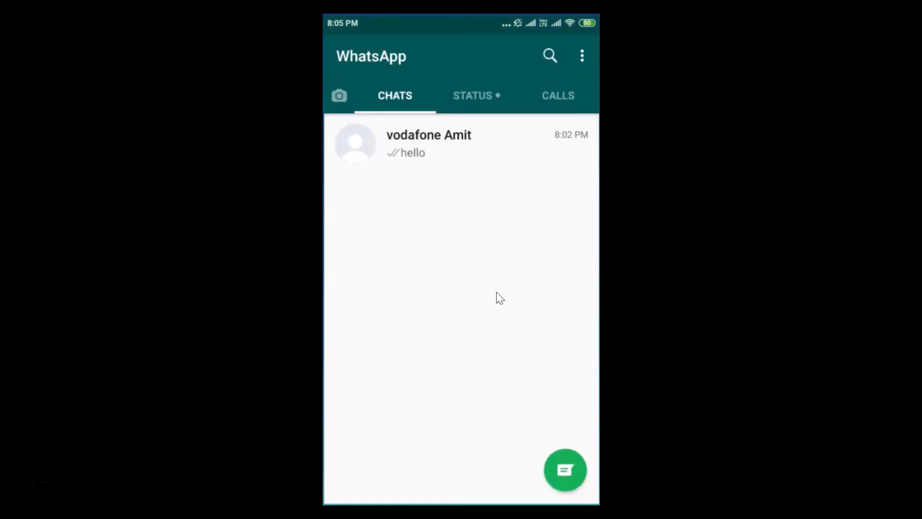
pyautogui.moveTo(465, 146)
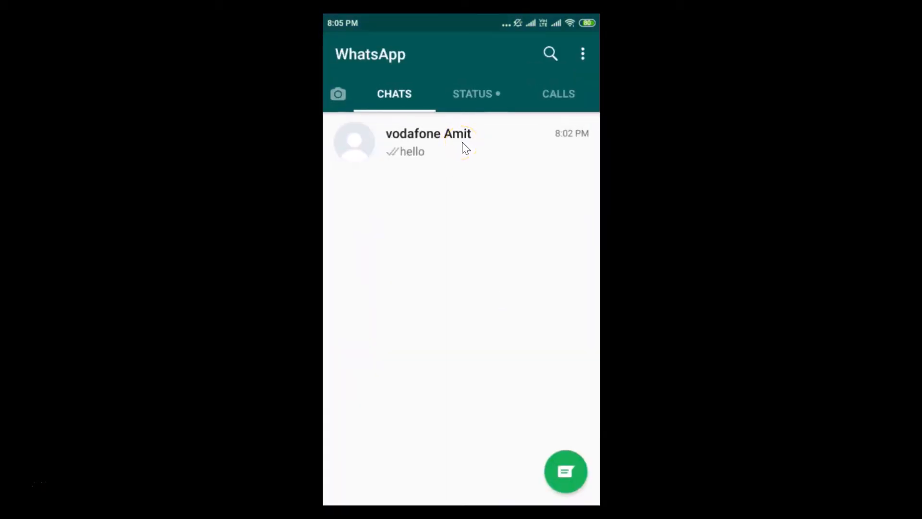
pyautogui.click(429, 141)
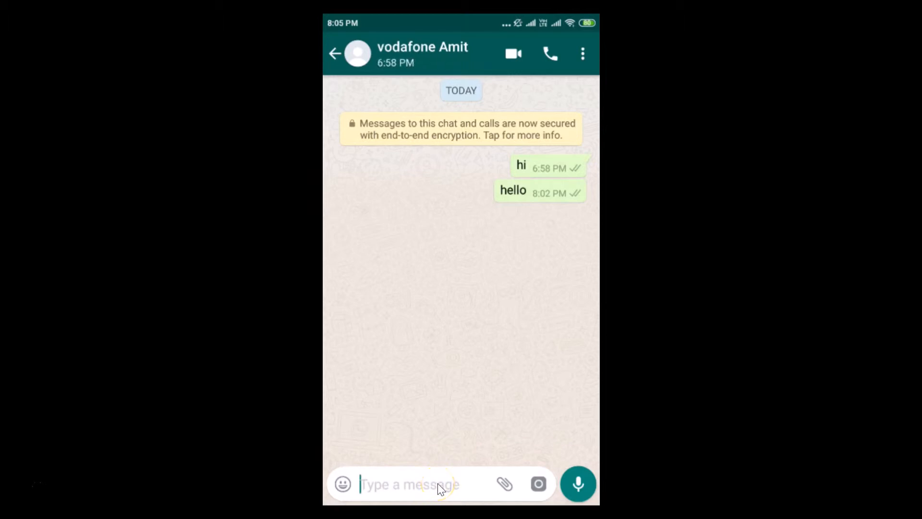
pyautogui.click(410, 484)
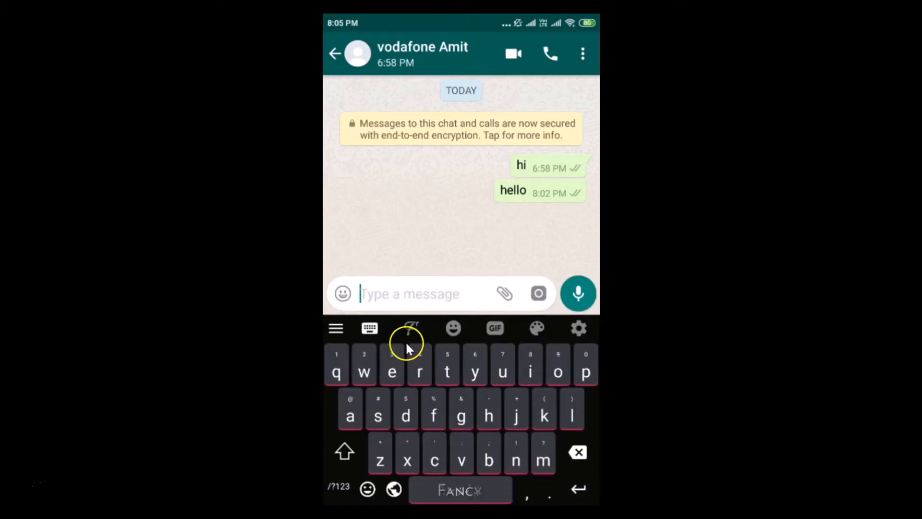
pyautogui.moveTo(410, 340)
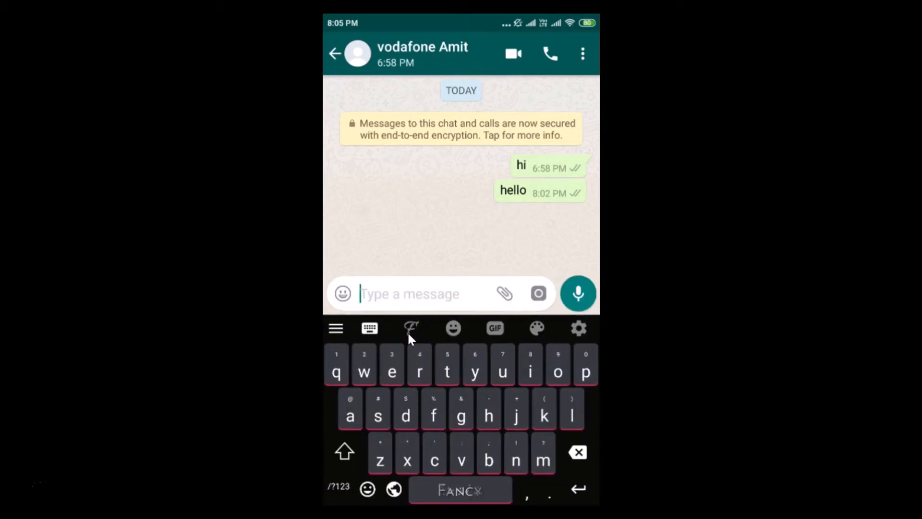
# Choose the accented-capitals (TITANIC-style) font from the Fancy keyboard's style list.
pyautogui.click(411, 328)
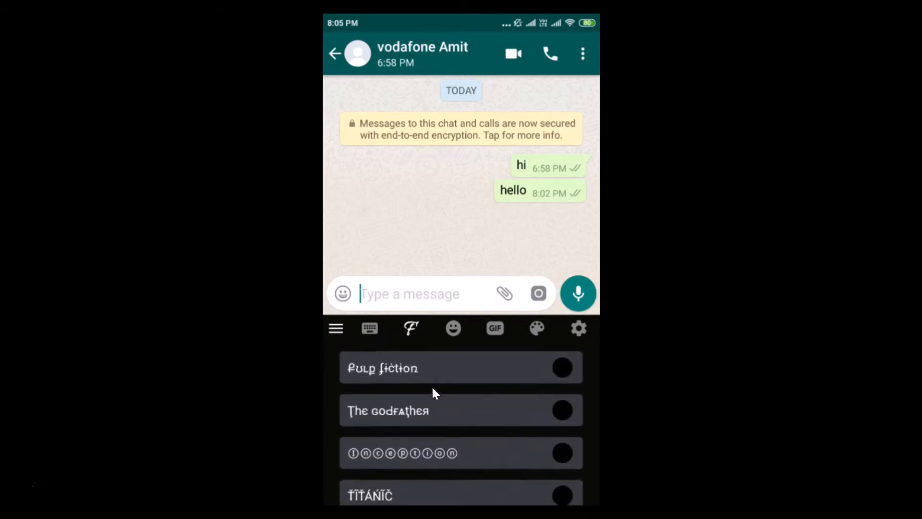
pyautogui.scroll(-3)
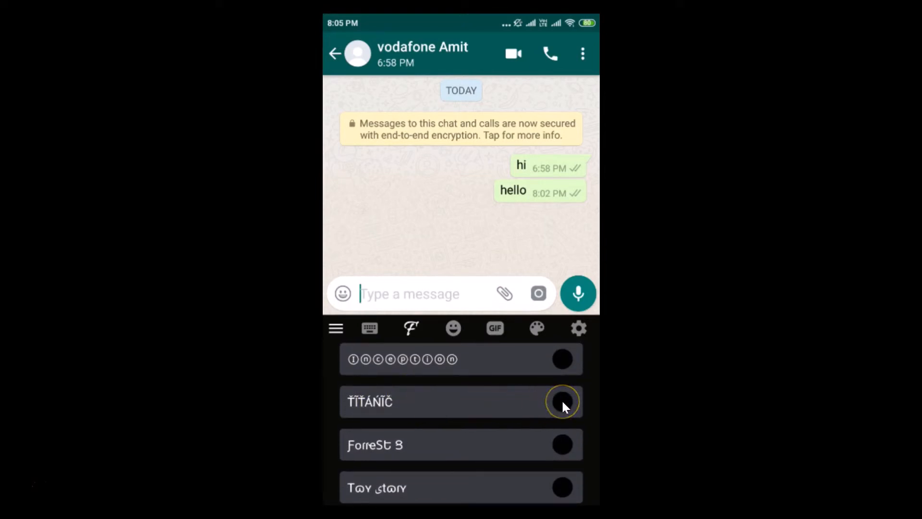
pyautogui.click(369, 329)
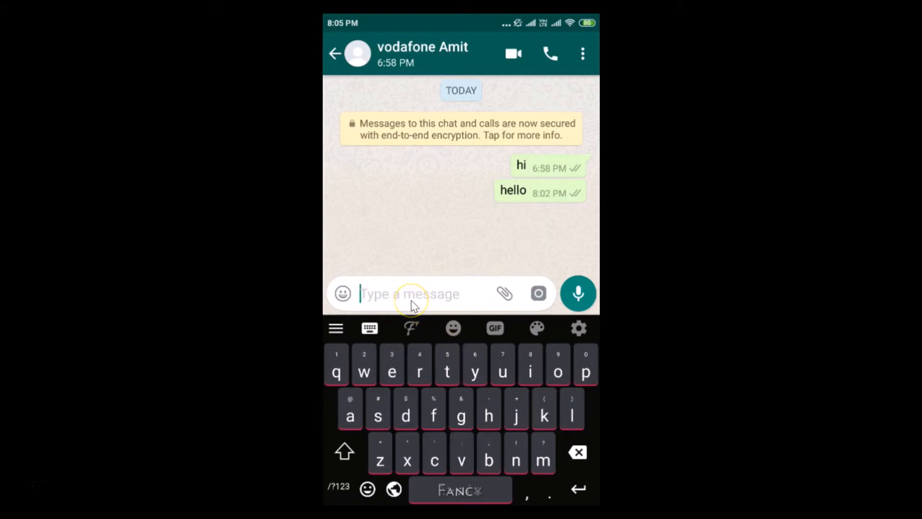
# Send 'HELLo' written in the accented stylish font.
pyautogui.write('H')
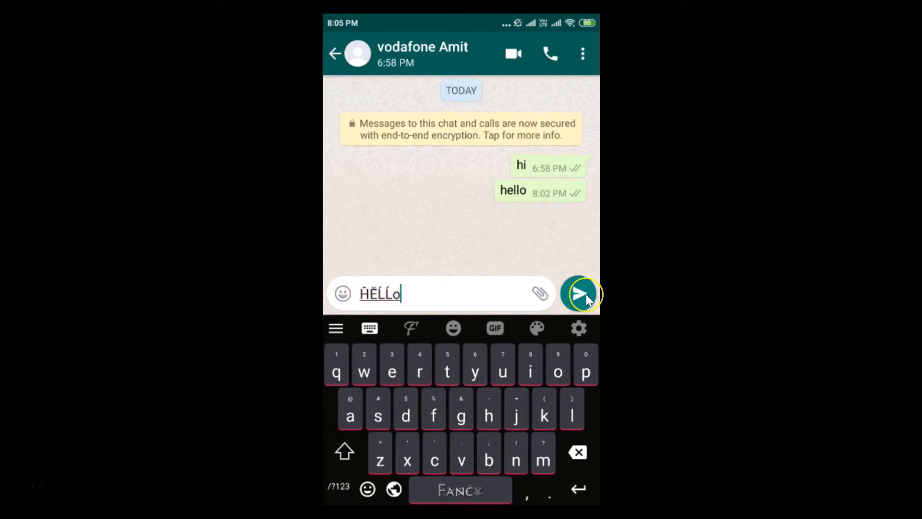
pyautogui.click(582, 294)
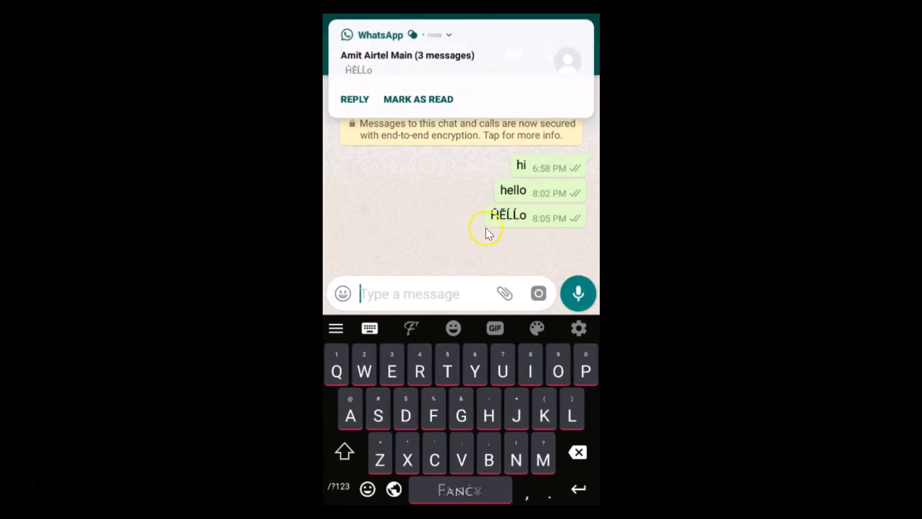
pyautogui.moveTo(471, 114)
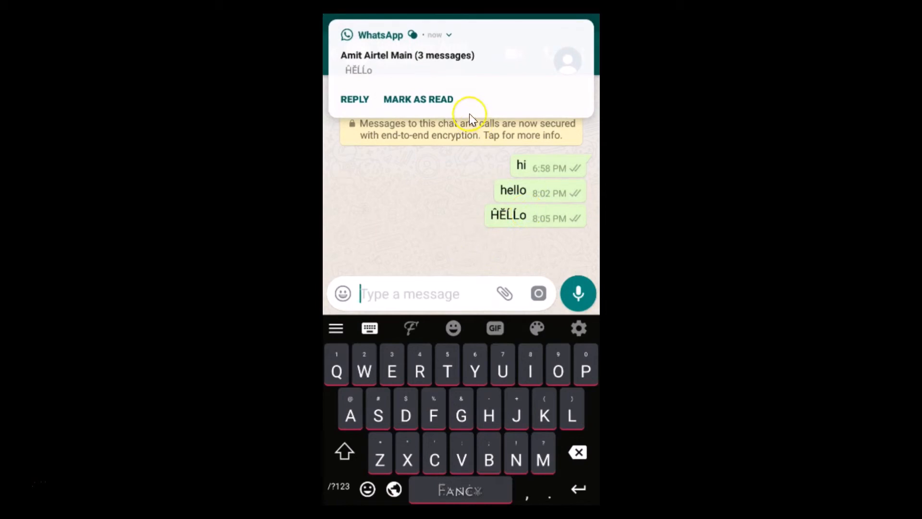
pyautogui.moveTo(447, 74)
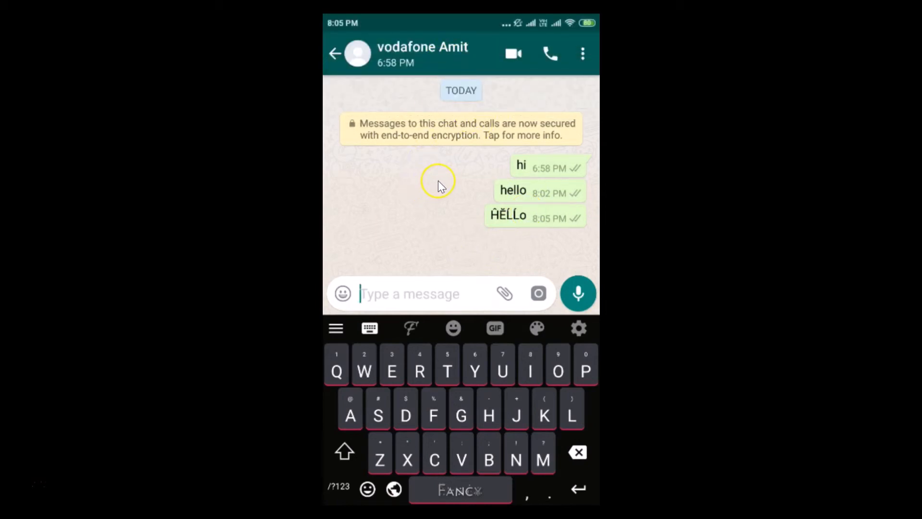
pyautogui.moveTo(440, 140)
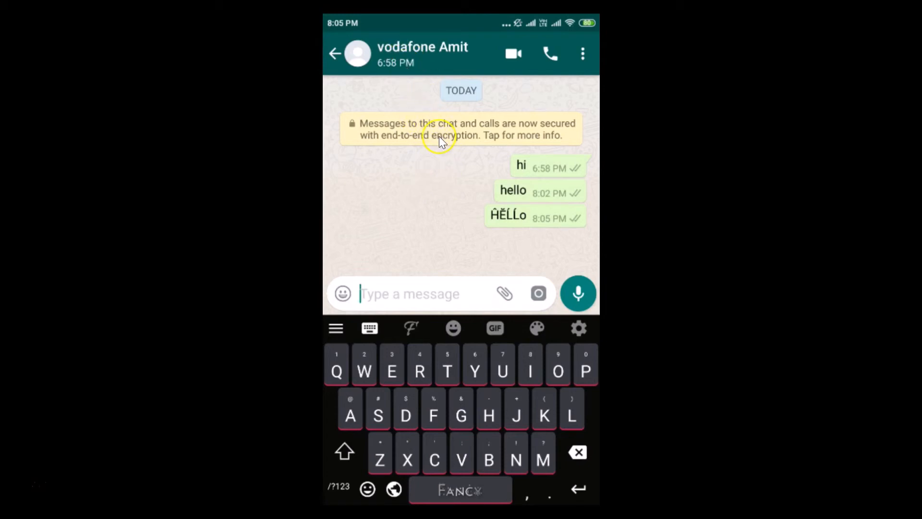
pyautogui.moveTo(446, 277)
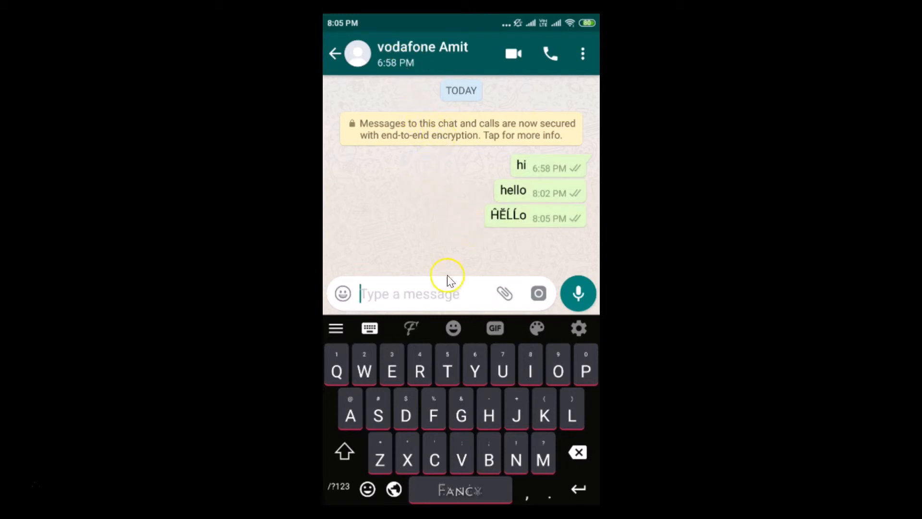
pyautogui.moveTo(412, 343)
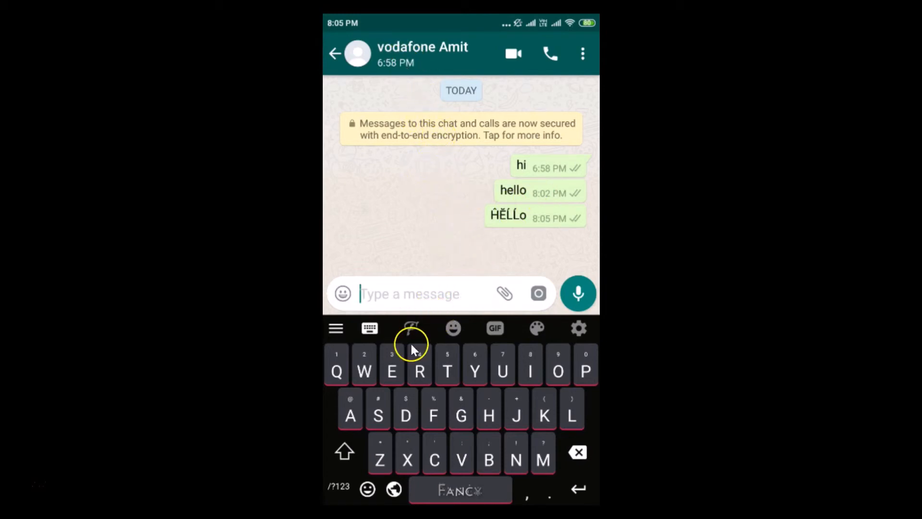
# Switch the Fancy keyboard's font style to Wide Text.
pyautogui.click(412, 329)
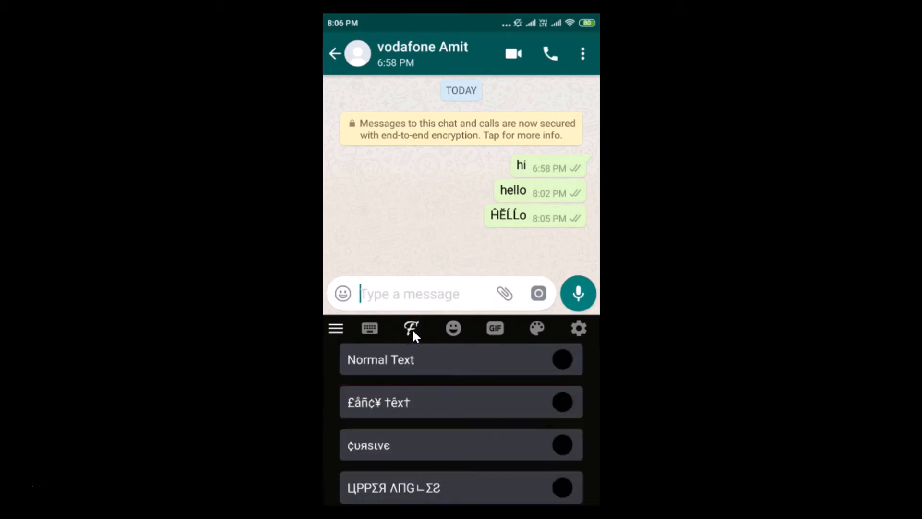
pyautogui.moveTo(466, 402)
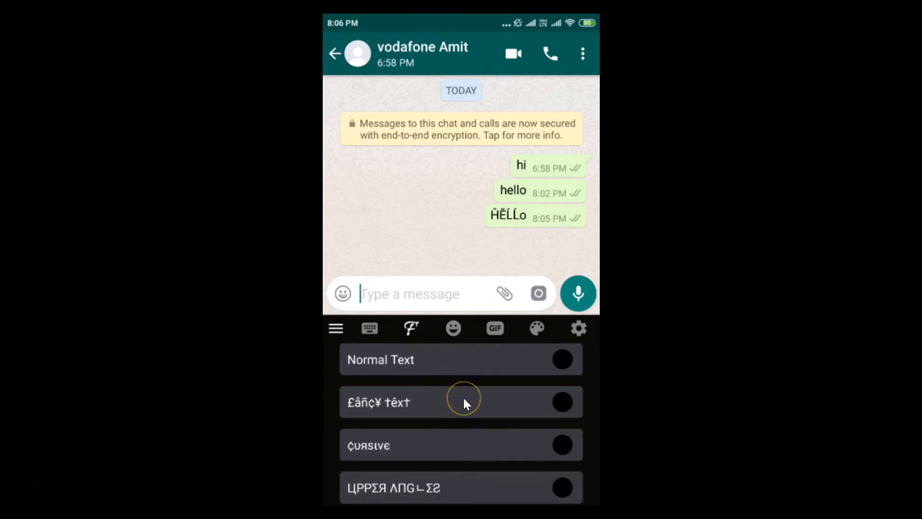
pyautogui.scroll(-3)
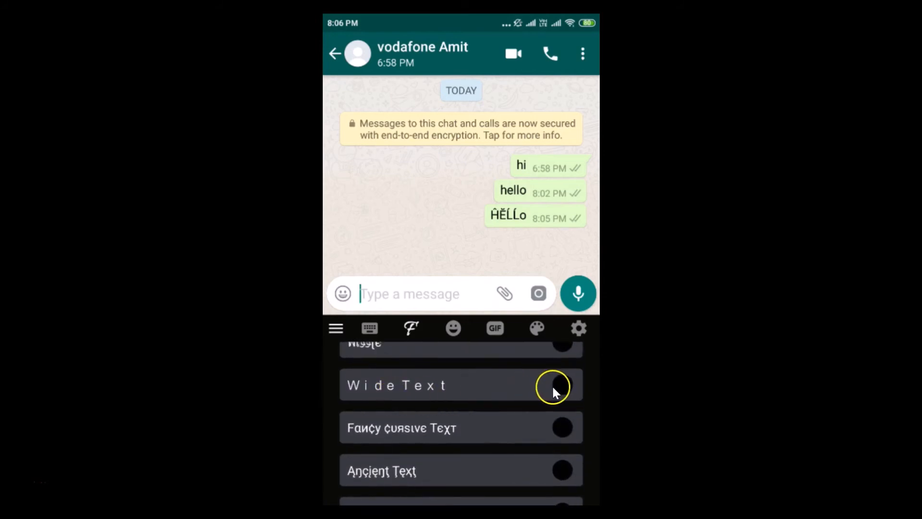
pyautogui.click(369, 329)
pyautogui.write('H')
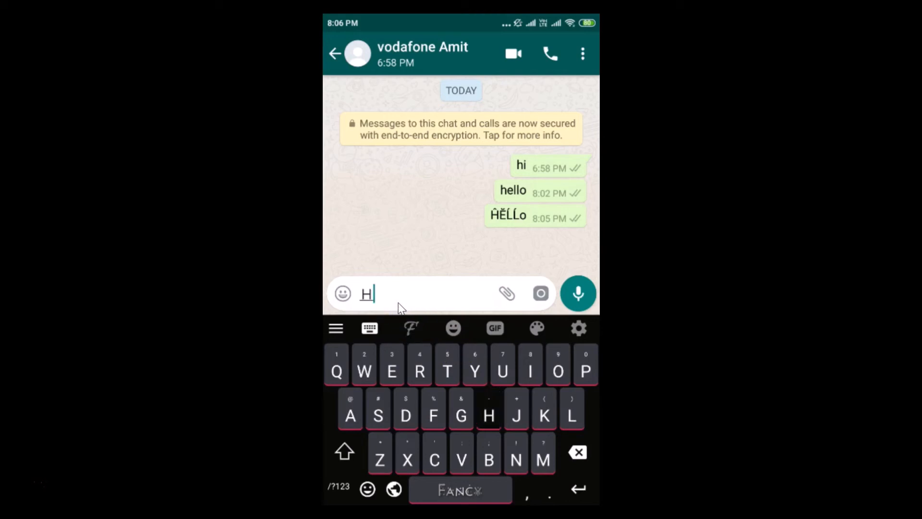
# Send 'H o w r u' in wide spaced letters below 'HELLo'.
pyautogui.write('ow')
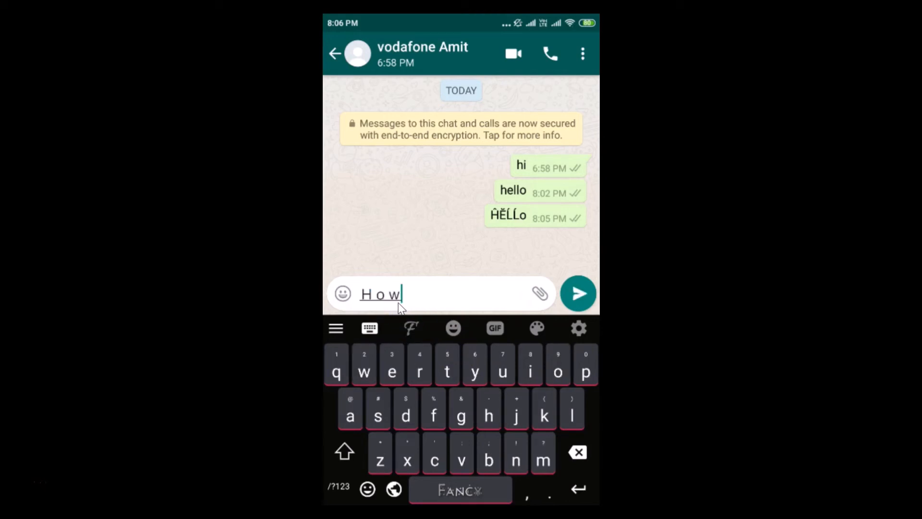
pyautogui.write('r u')
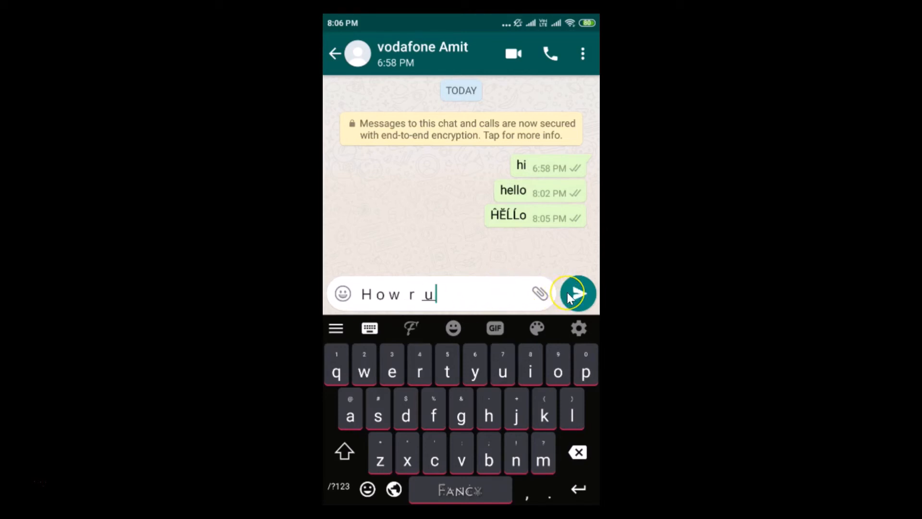
pyautogui.click(573, 294)
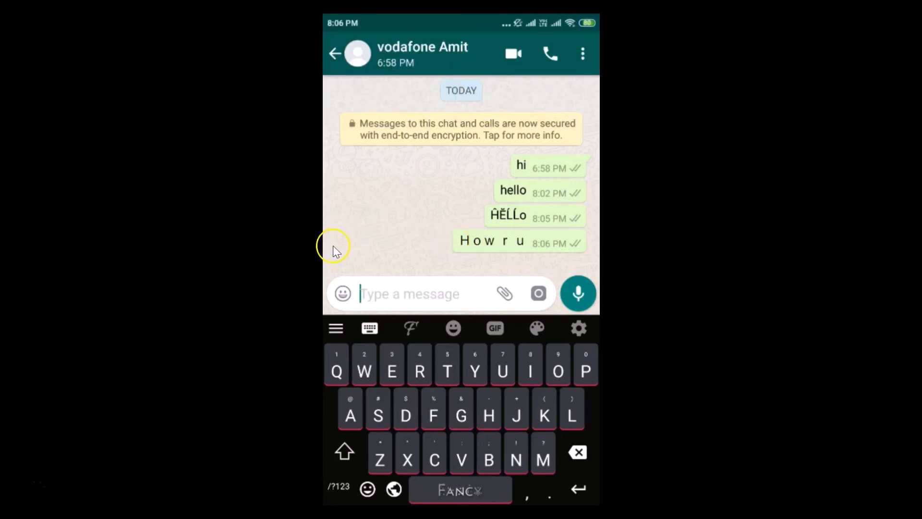
pyautogui.moveTo(446, 234)
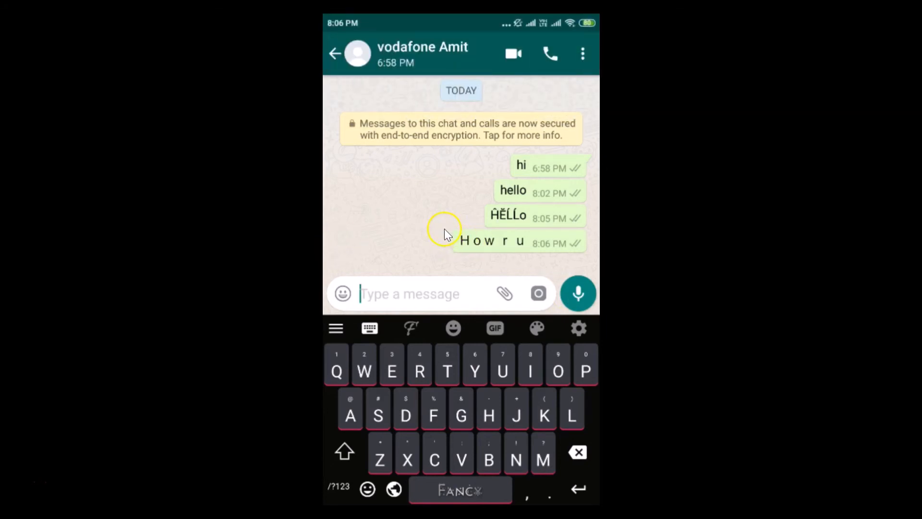